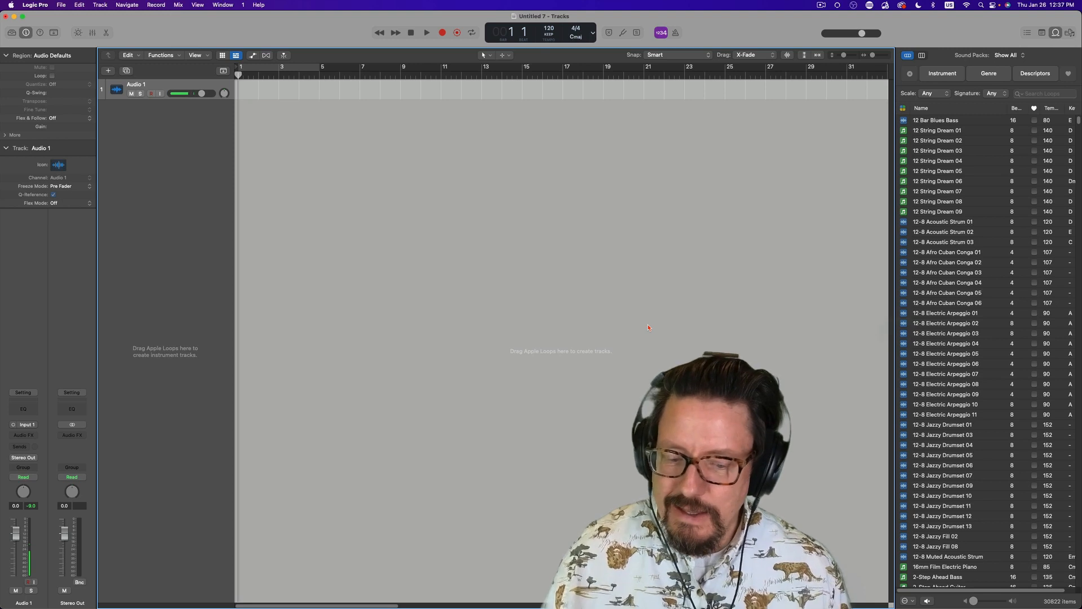
{"action": "mouse_move", "coordinate": [764, 299]}
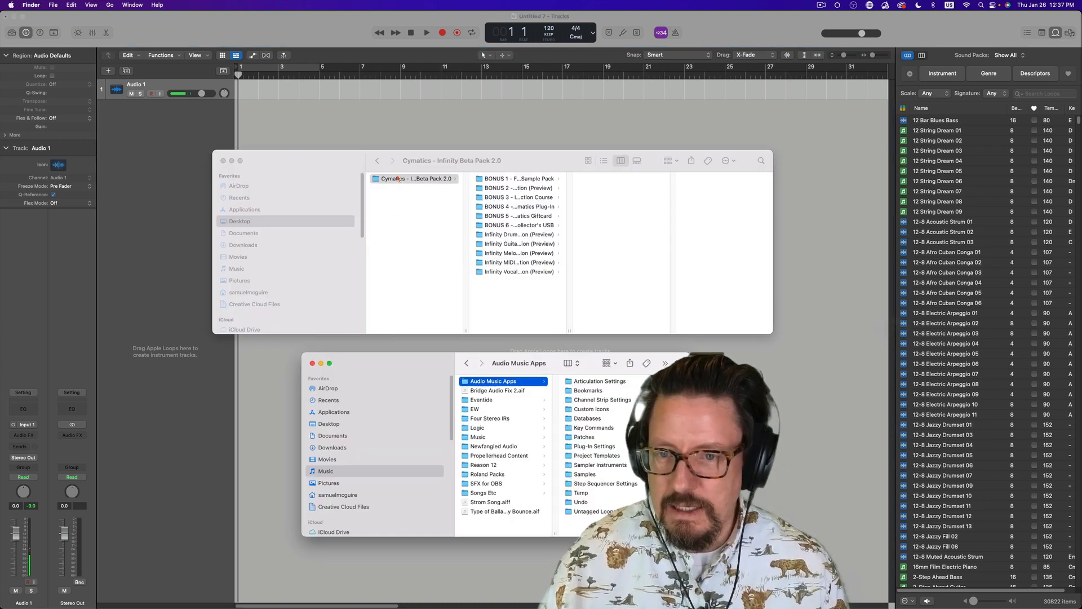
Step: Open the Zeus Percussion Collection folder in the Cymatics pack and select all its samples
{"action": "left_click", "coordinate": [378, 160]}
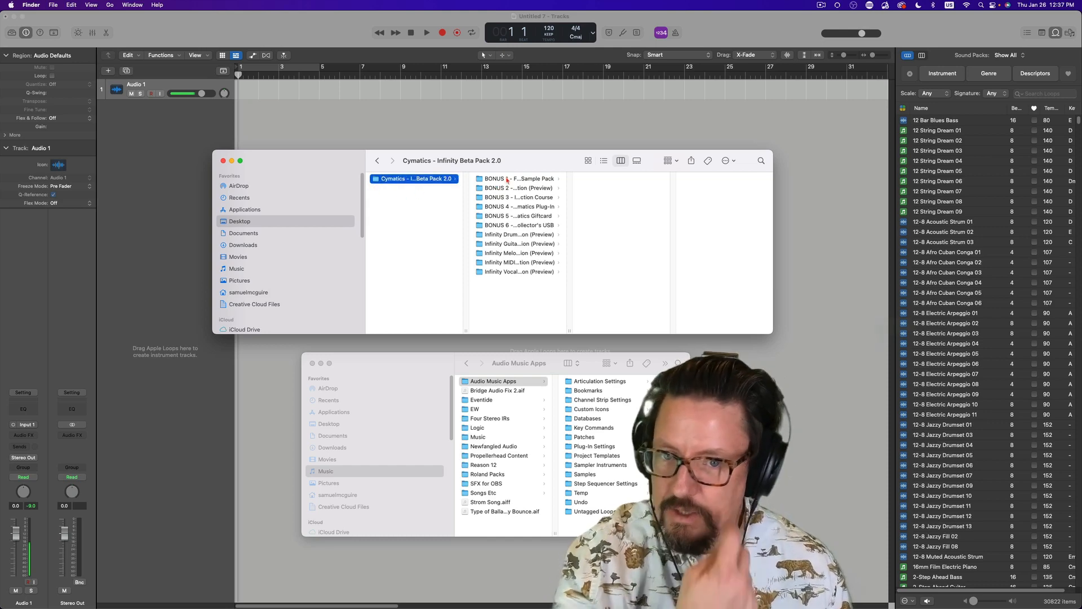
{"action": "left_click", "coordinate": [518, 188]}
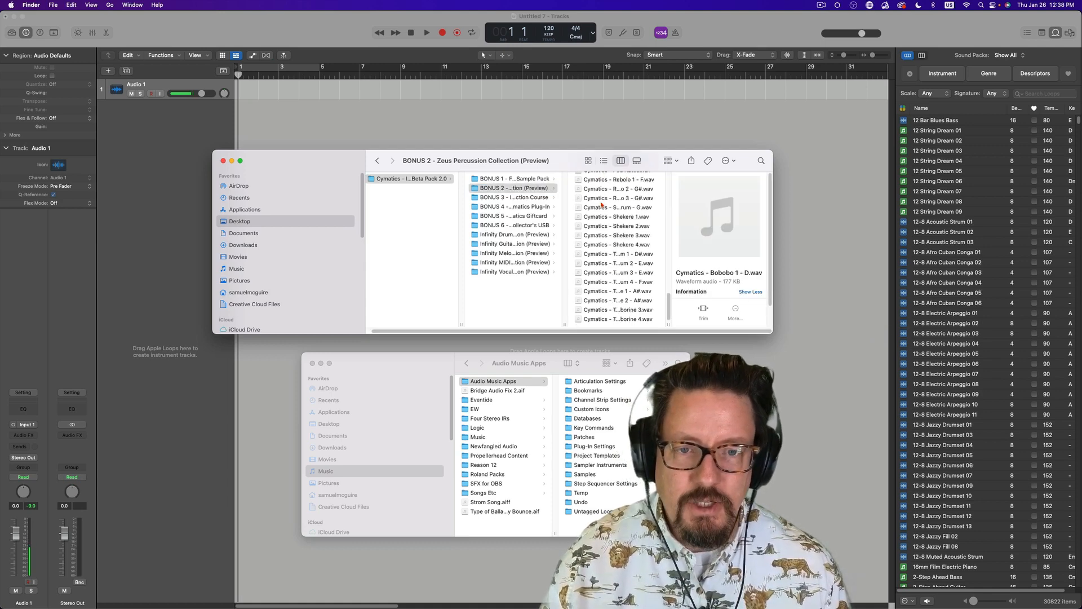
{"action": "key", "text": "cmd+a"}
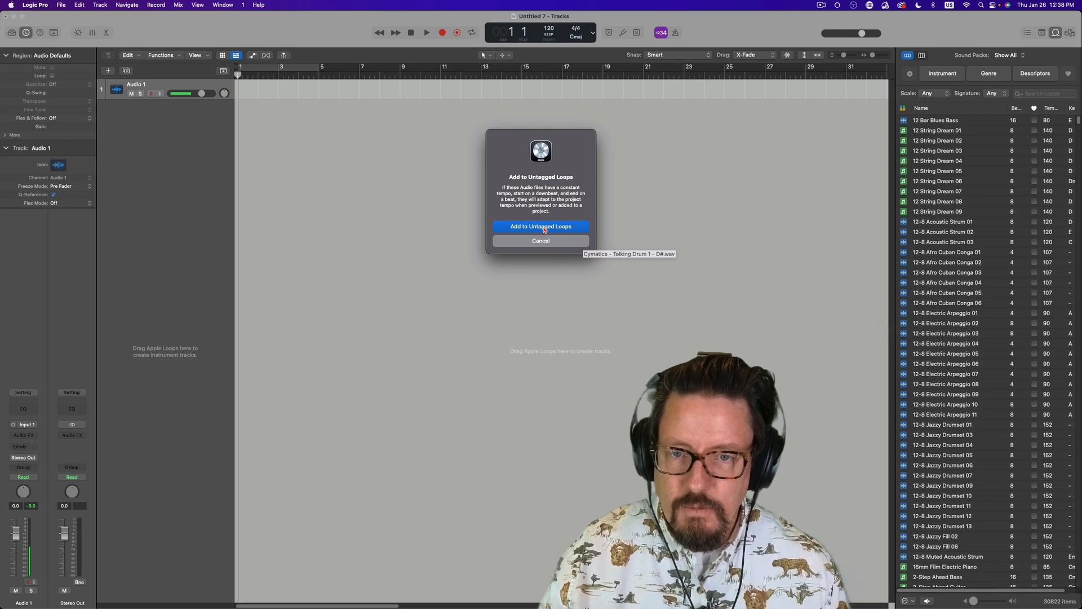
Step: Confirm adding the Zeus samples to Untagged Loops and scroll the list from Bobobo to Tamborine
{"action": "left_click", "coordinate": [541, 226]}
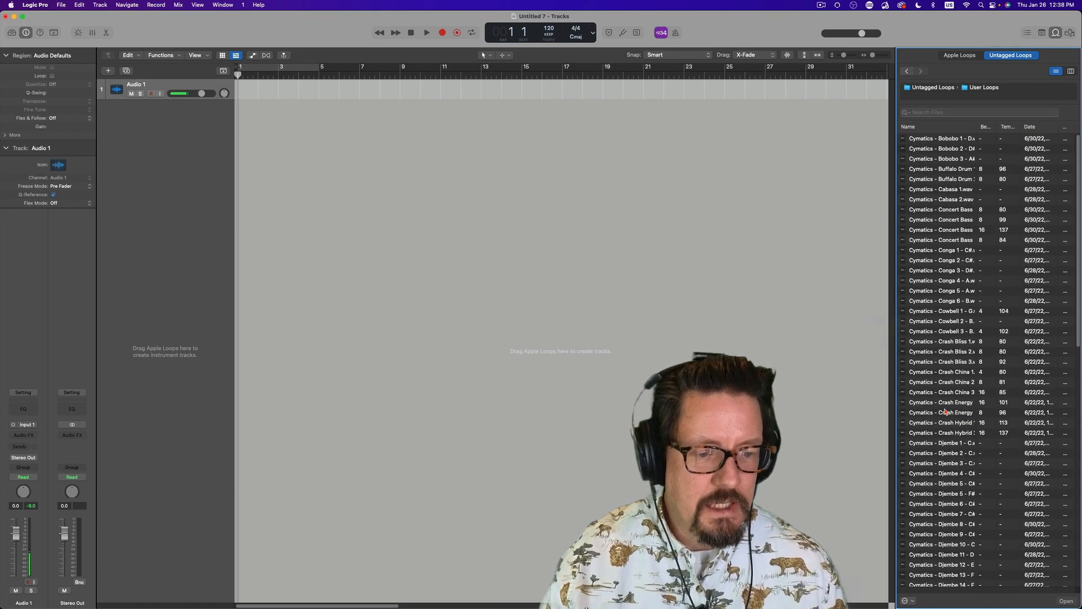
{"action": "scroll", "scroll_direction": "down", "scroll_amount": 3}
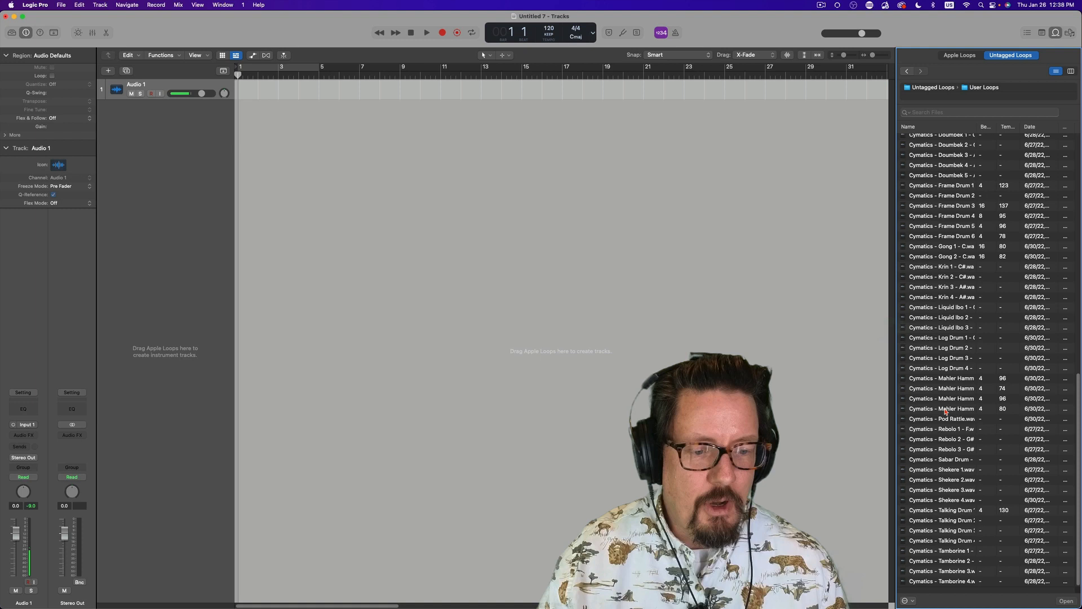
{"action": "scroll", "scroll_direction": "up", "scroll_amount": 3}
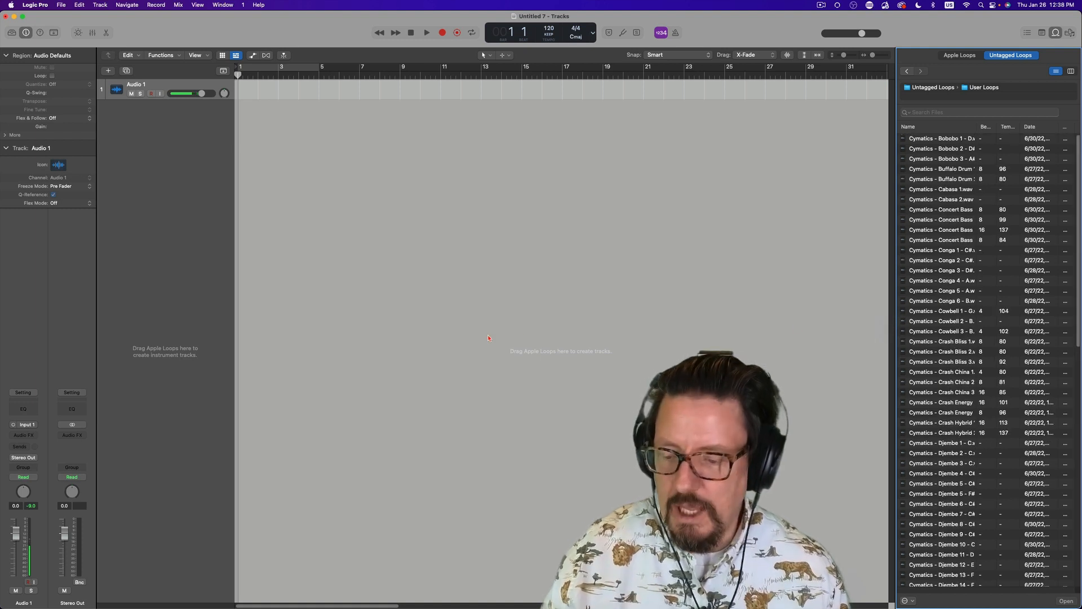
{"action": "mouse_move", "coordinate": [495, 344]}
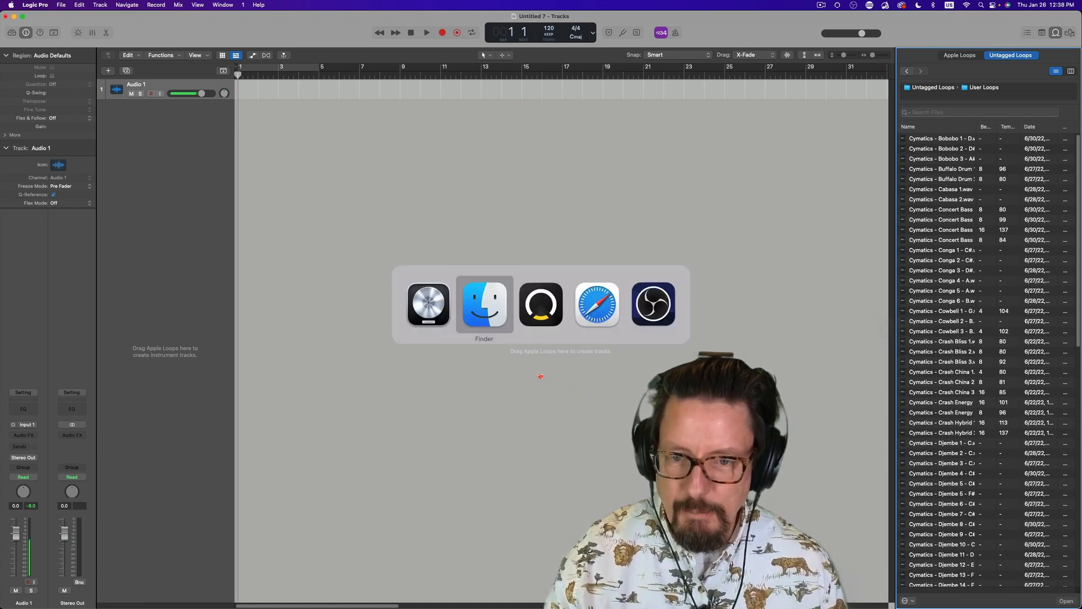
Step: Open Music > Audio Music Apps > Untagged Loops in Finder, then select the BONUS 1 folder
{"action": "left_click", "coordinate": [484, 304]}
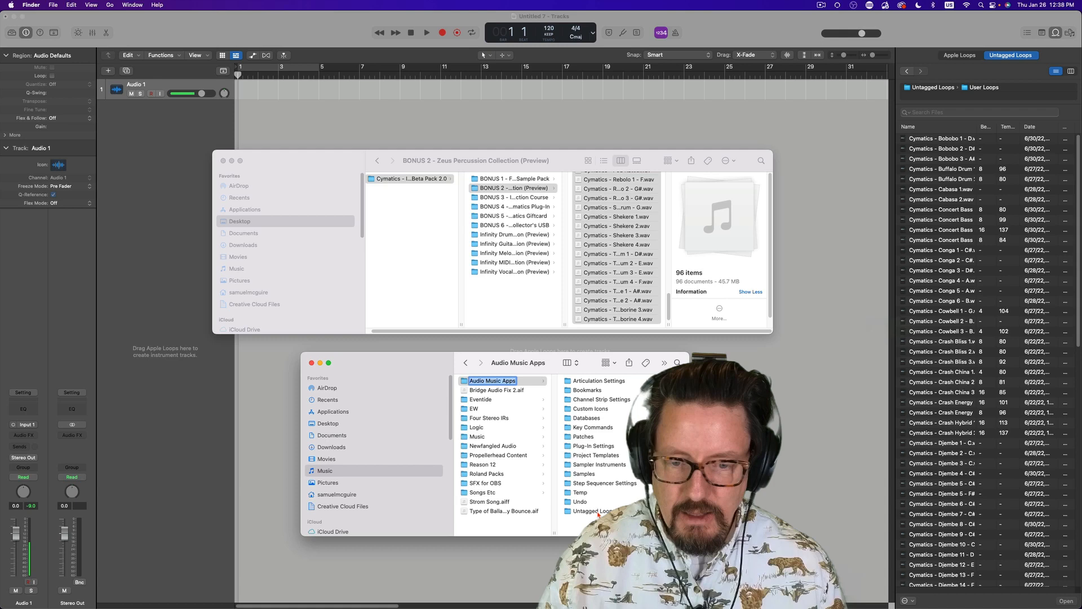
{"action": "left_click", "coordinate": [593, 511]}
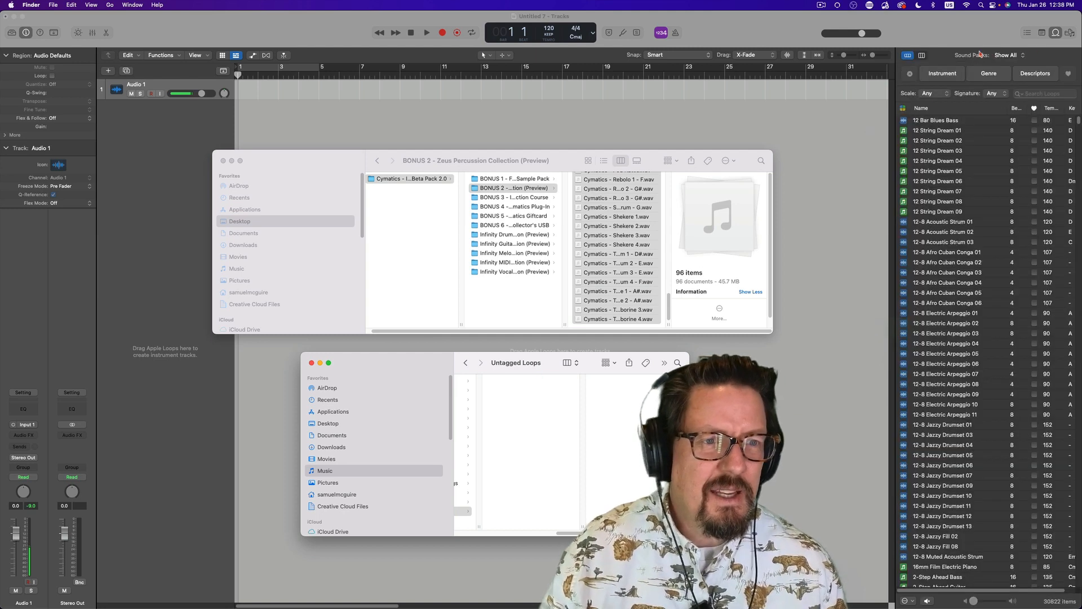
{"action": "left_click", "coordinate": [378, 160]}
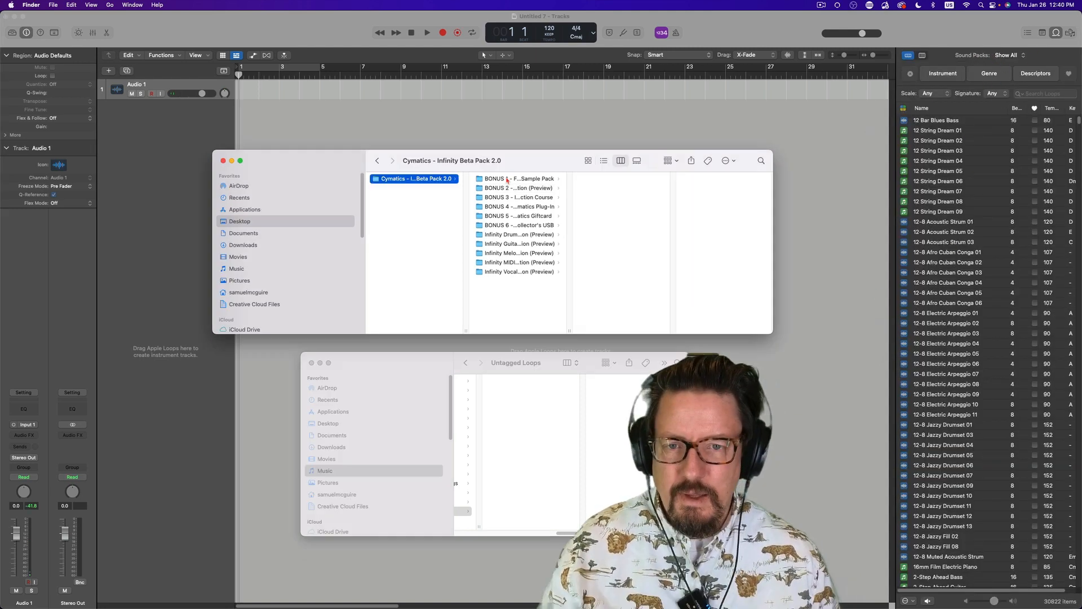
{"action": "left_click", "coordinate": [519, 178]}
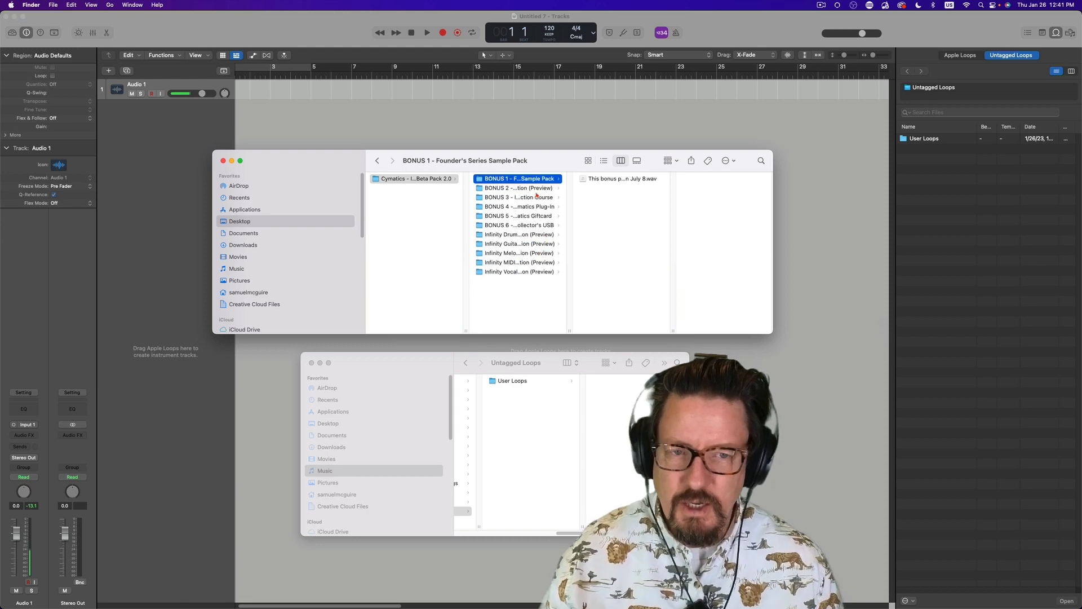
{"action": "left_click", "coordinate": [415, 178]}
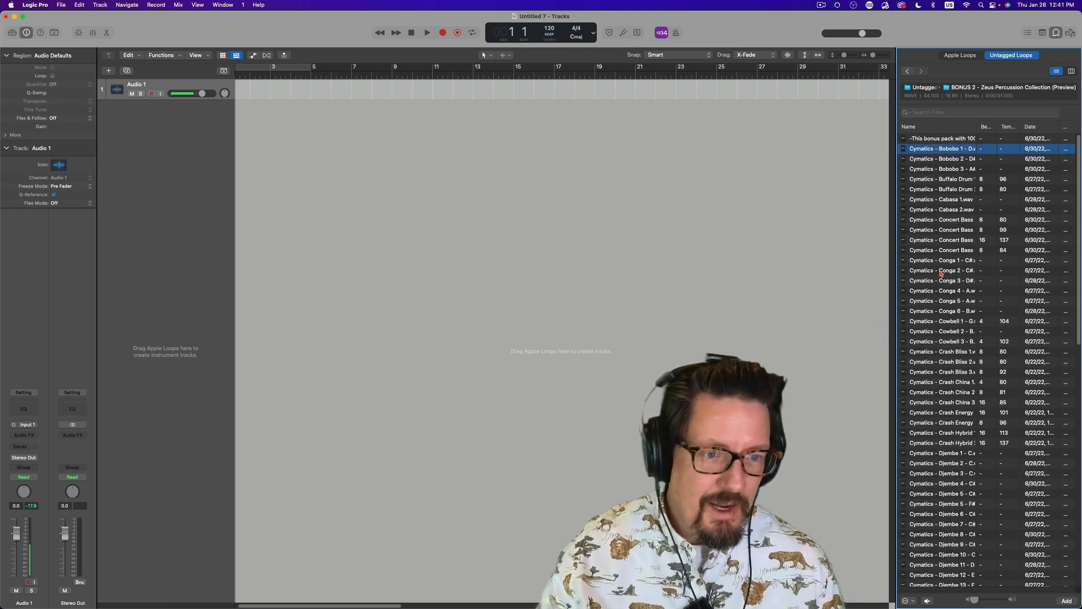
{"action": "left_click", "coordinate": [942, 310]}
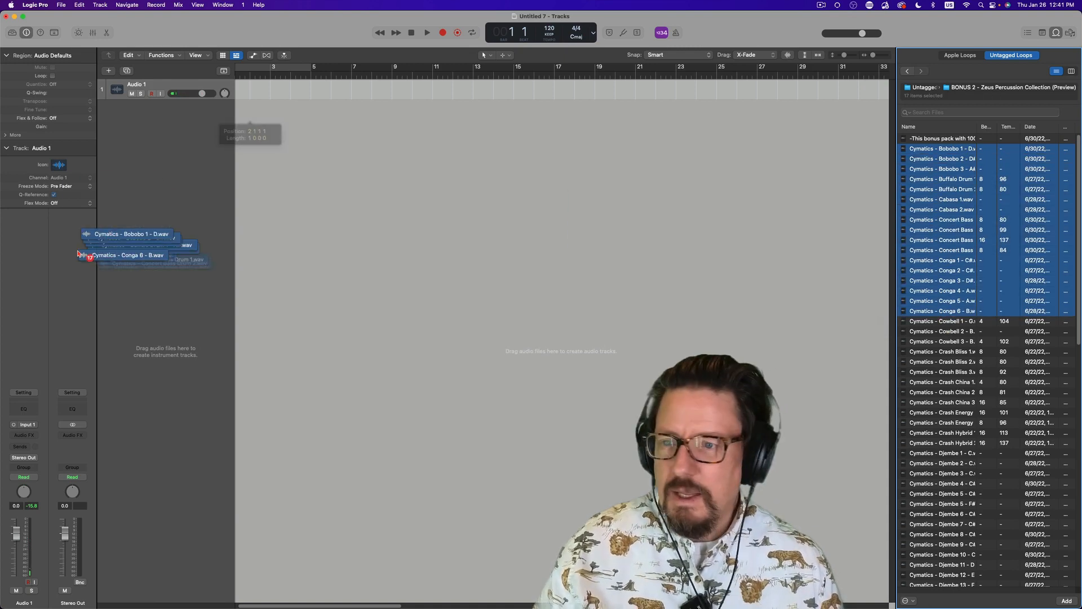
{"action": "left_click_drag", "start_coordinate": [128, 254], "coordinate": [215, 144]}
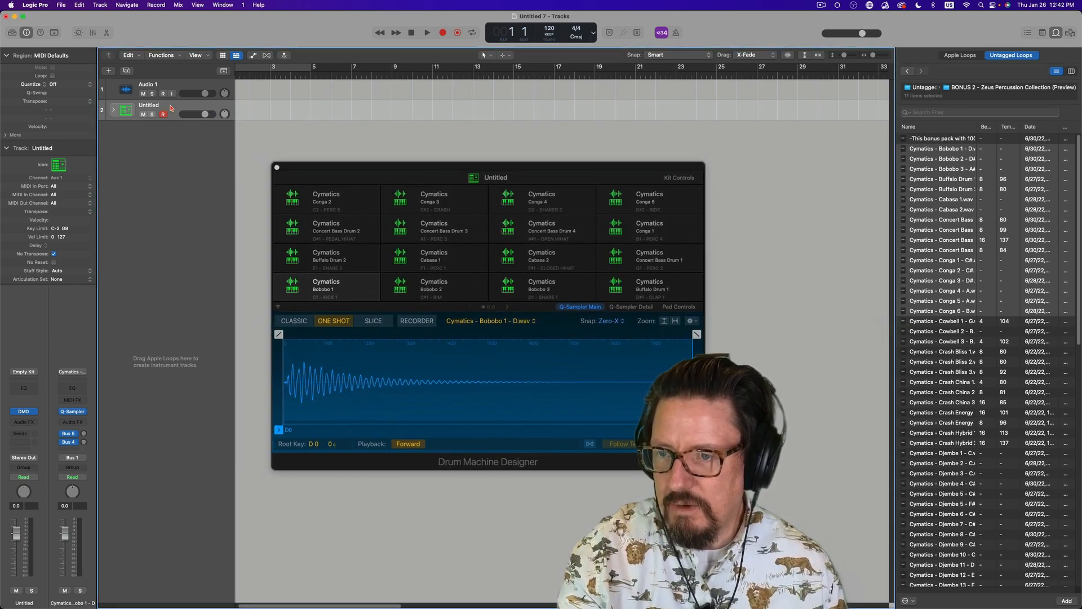
{"action": "left_click", "coordinate": [109, 71]}
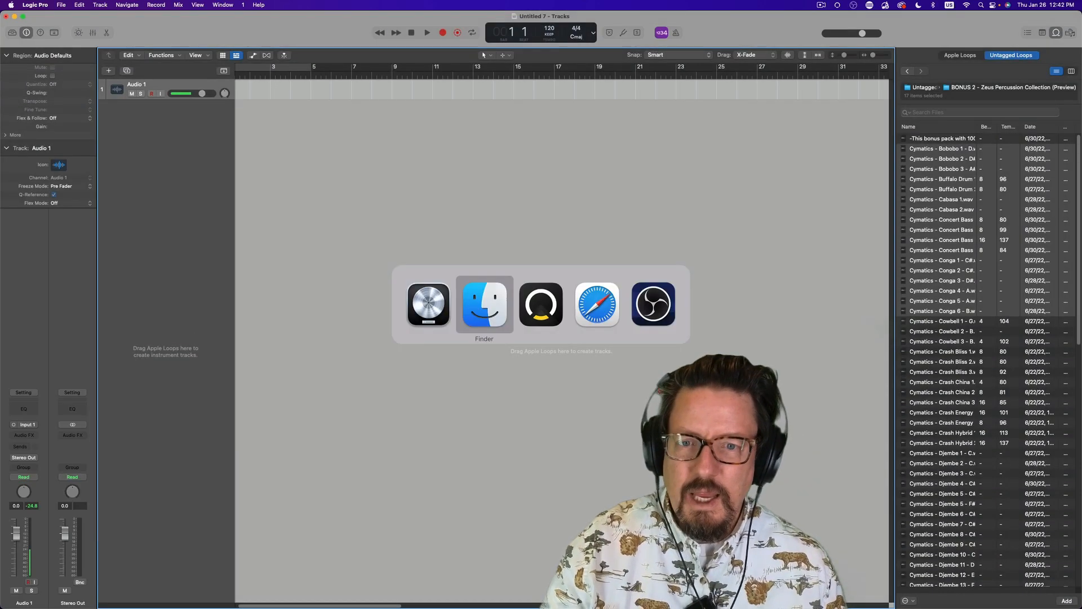
Step: Make a 'Free Stuff Online' folder in Untagged Loops and drag the Cymatics pack folders into it
{"action": "left_click", "coordinate": [484, 305]}
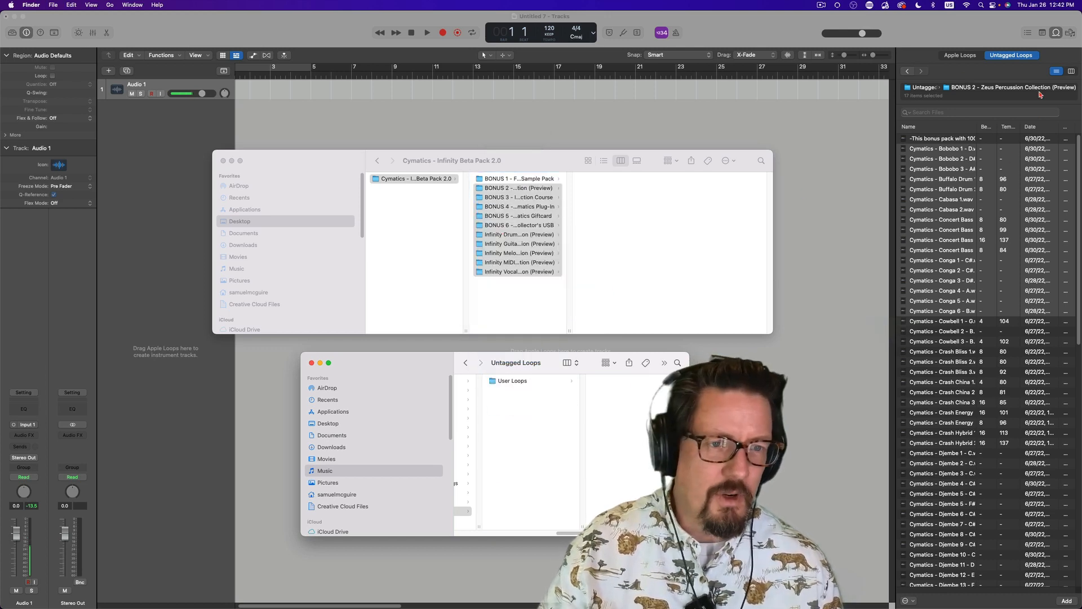
{"action": "left_click", "coordinate": [907, 71]}
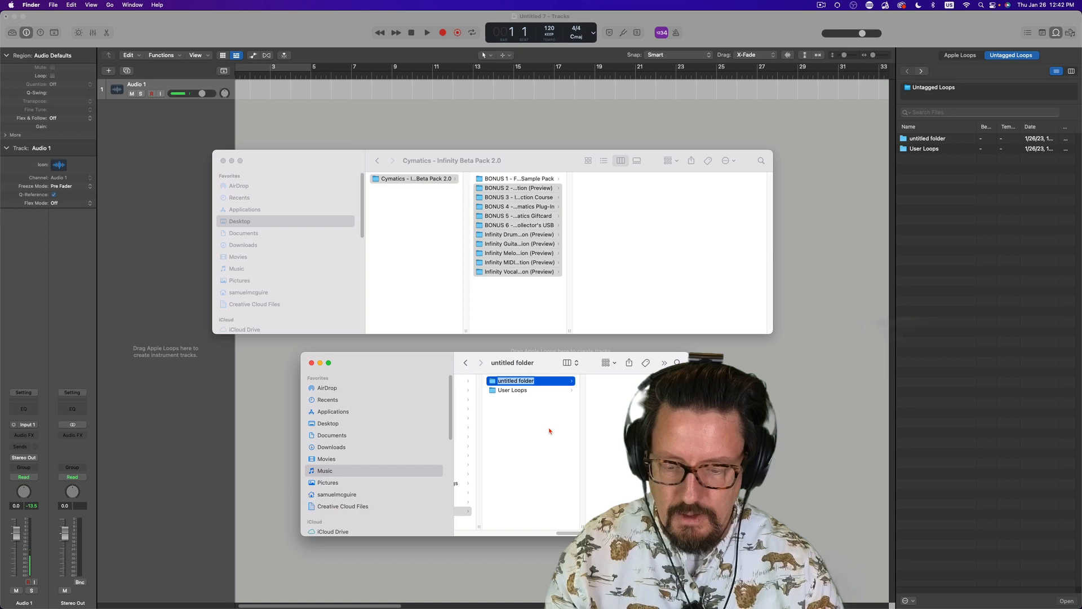
{"action": "type", "text": "Free Stuff"}
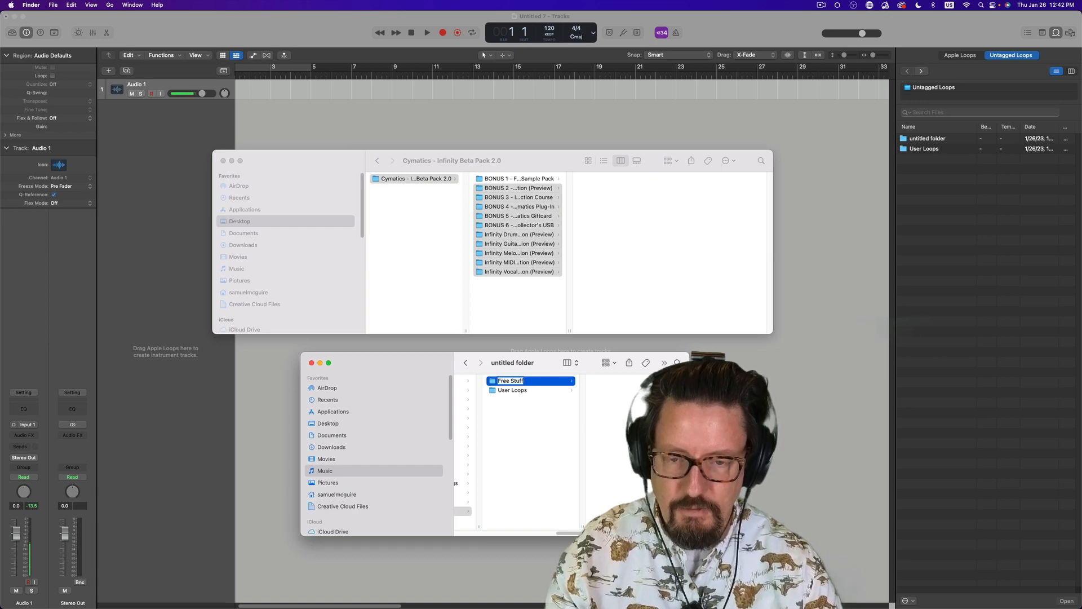
{"action": "type", "text": "ONline"}
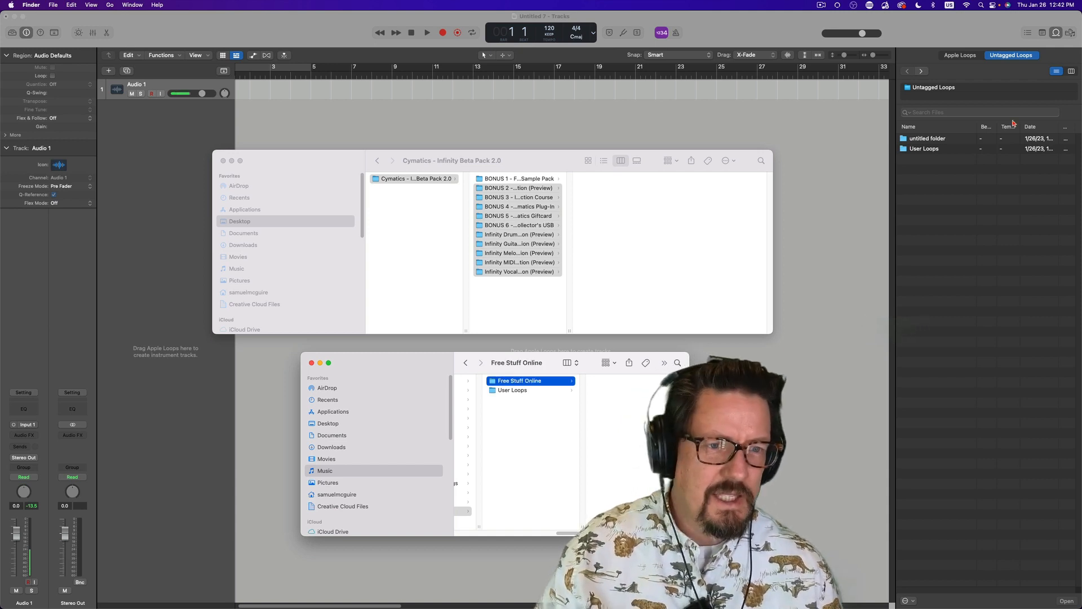
{"action": "mouse_move", "coordinate": [604, 240]}
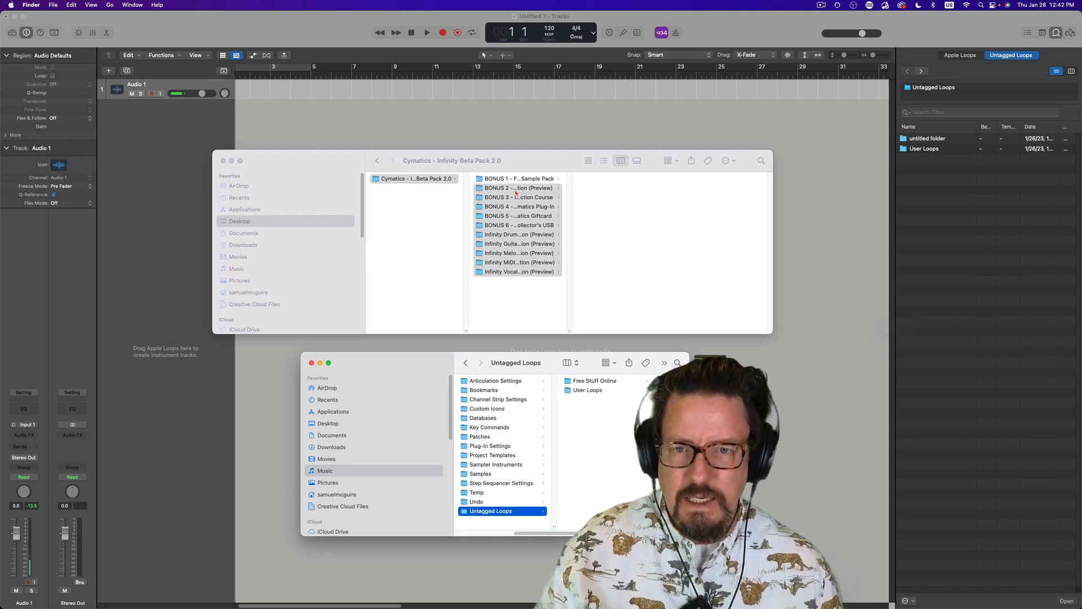
{"action": "left_click", "coordinate": [587, 390]}
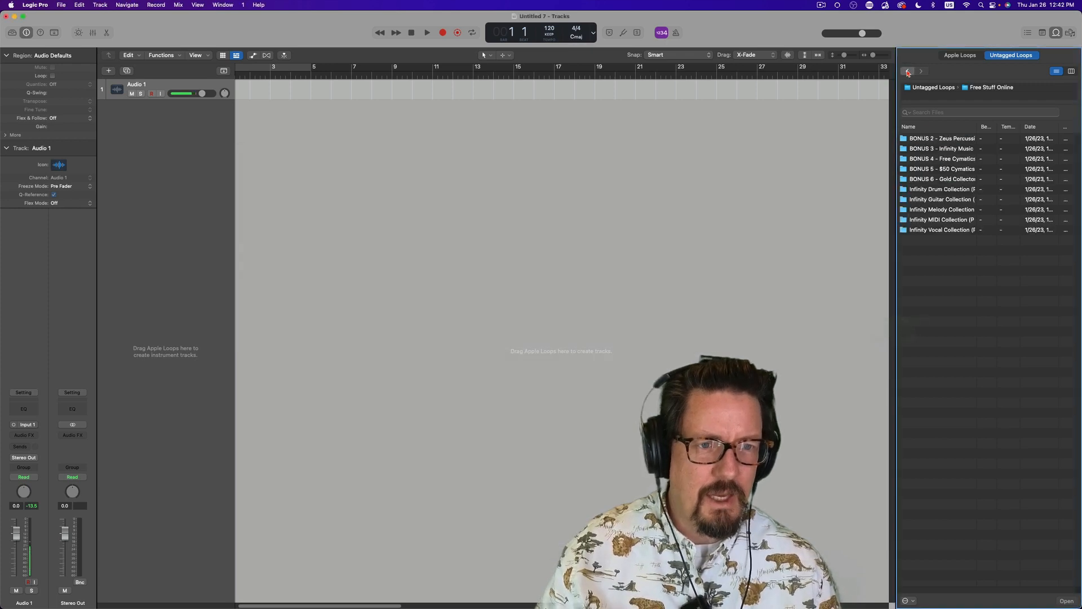
Step: Return to the Untagged Loops level and create a 'Friday Night Session' folder there
{"action": "left_click", "coordinate": [907, 71]}
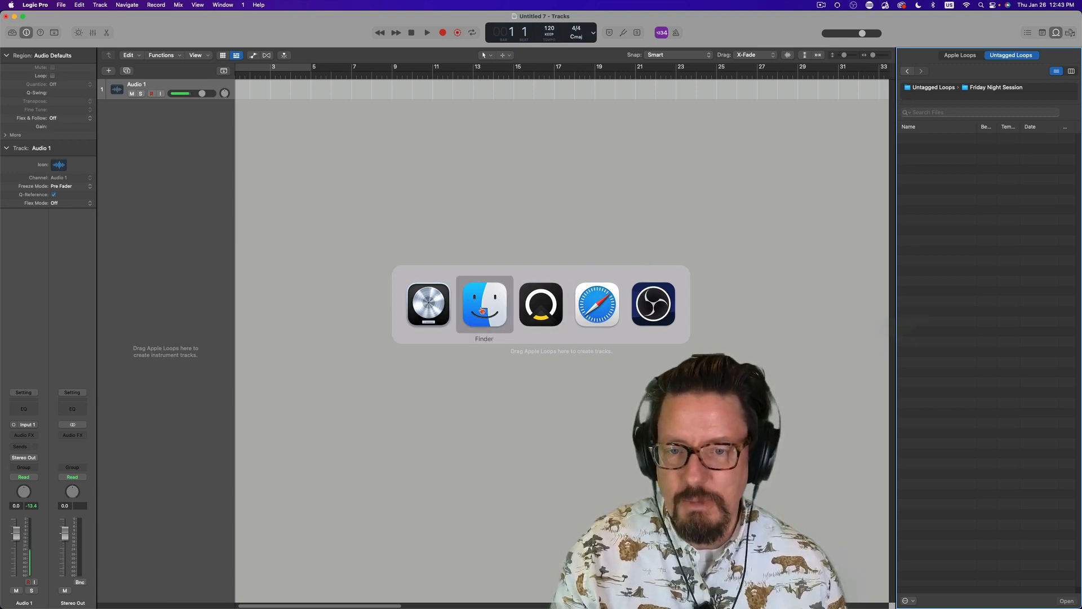
Step: Select the Friday Night Session and Free Stuff Online folders in Finder and trash both
{"action": "left_click", "coordinate": [484, 303]}
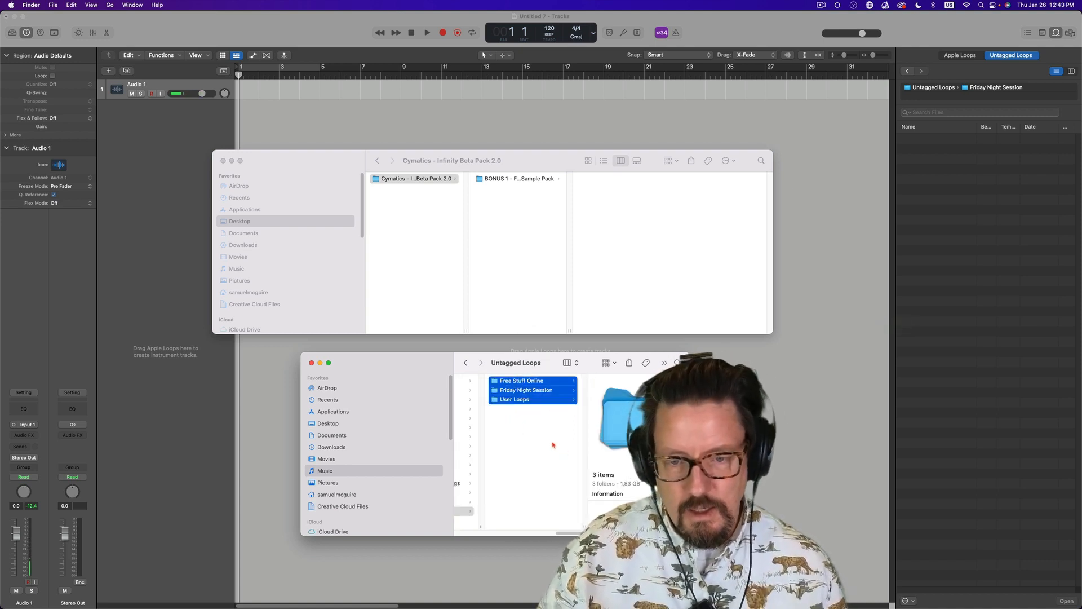
{"action": "left_click", "coordinate": [525, 390]}
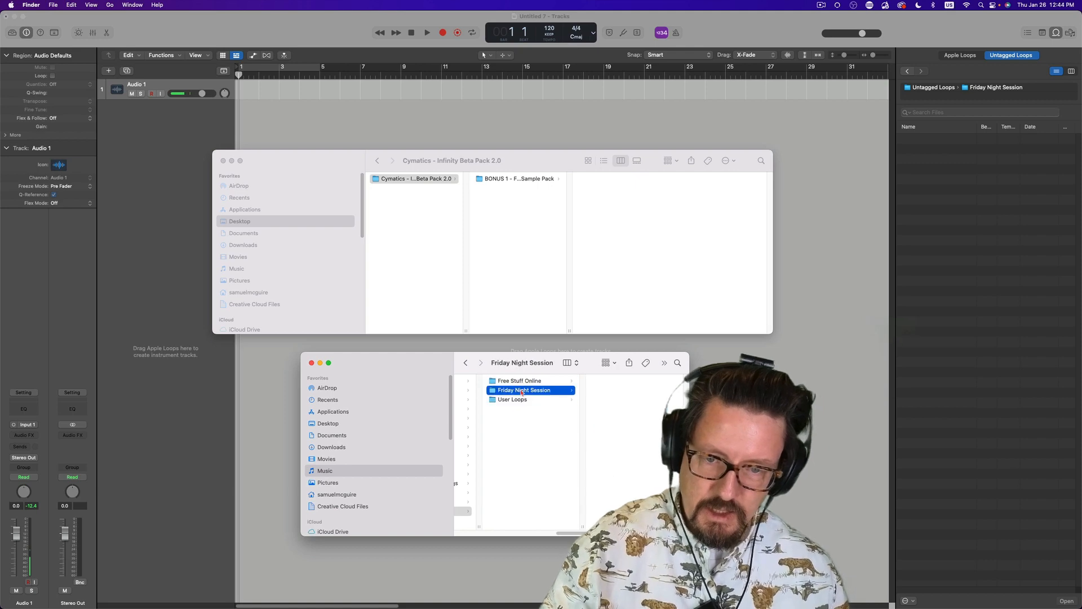
{"action": "left_click", "coordinate": [519, 381]}
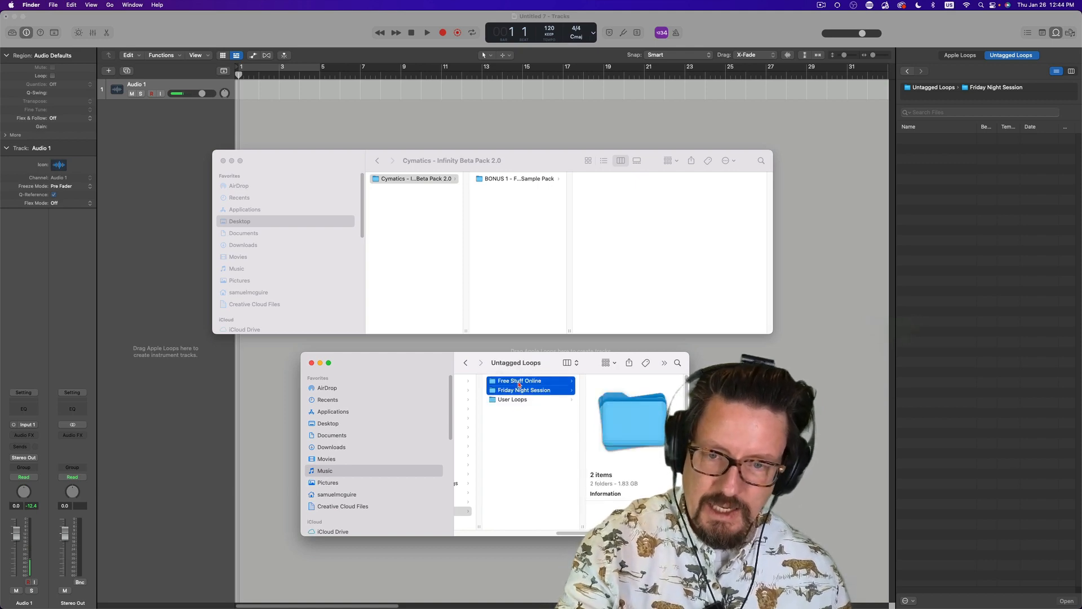
{"action": "left_click", "coordinate": [513, 399]}
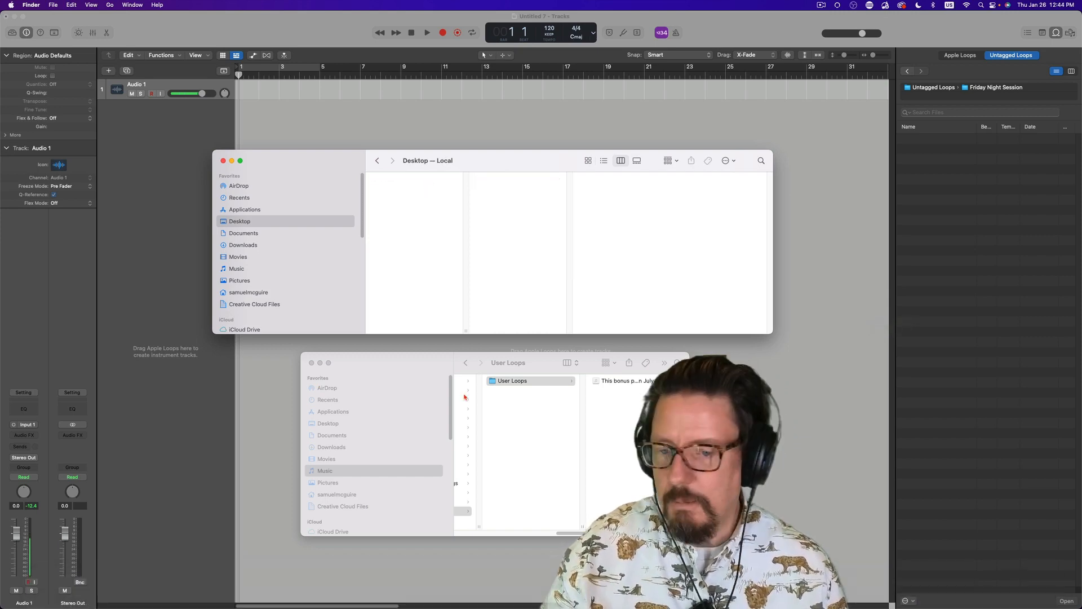
{"action": "mouse_move", "coordinate": [759, 231]}
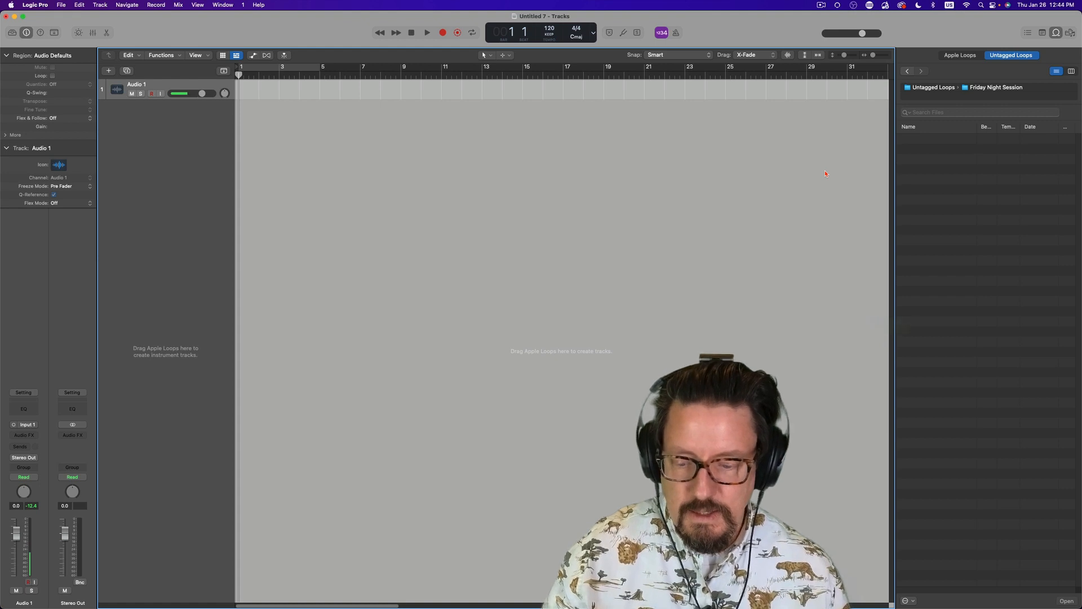
Step: Return to Logic Pro, where Untagged Loops now lists only the User Loops folder
{"action": "left_click", "coordinate": [907, 71]}
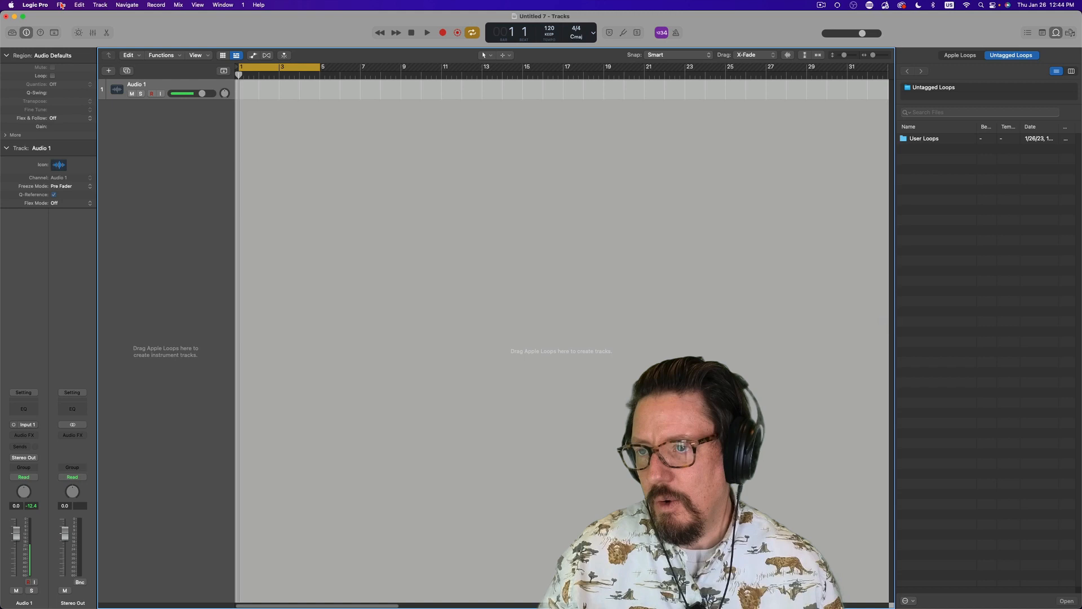
Step: Add a new software instrument track and record a four-bar MIDI take in the cycle
{"action": "left_click", "coordinate": [61, 5]}
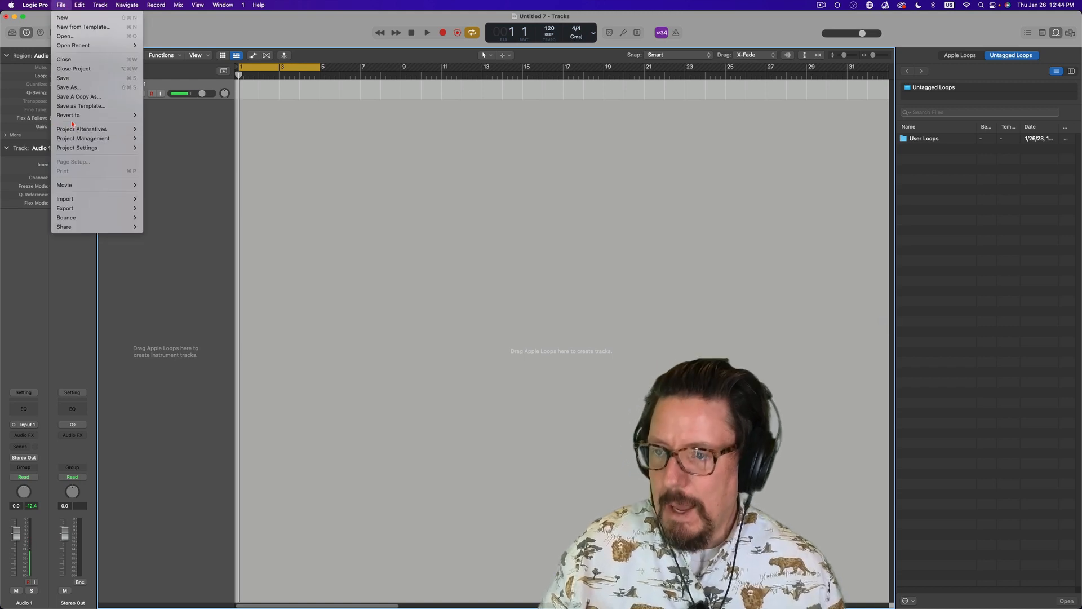
{"action": "mouse_move", "coordinate": [69, 87]}
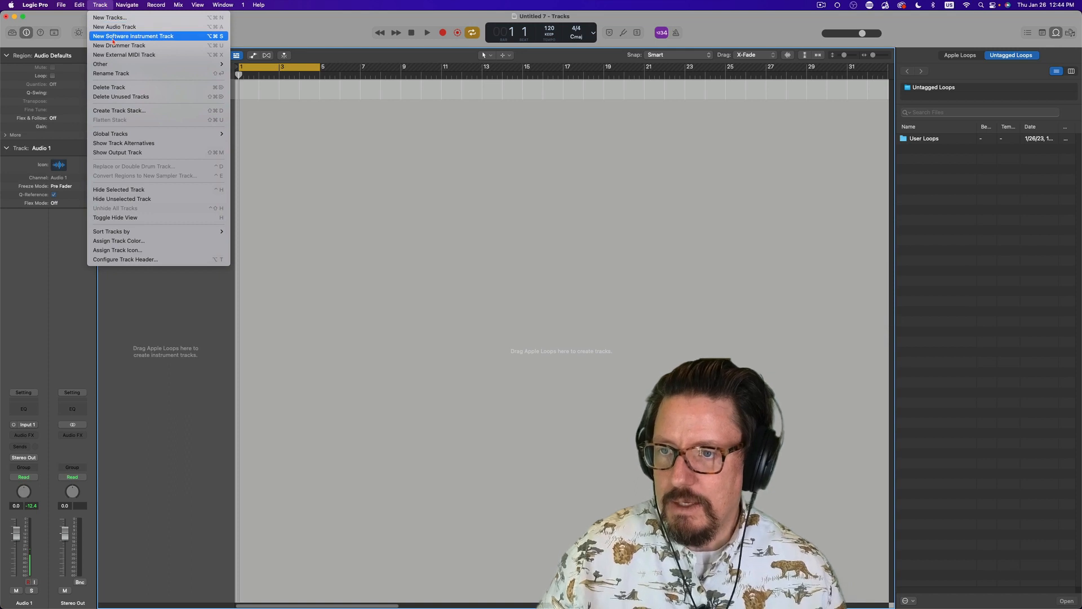
{"action": "left_click", "coordinate": [133, 36]}
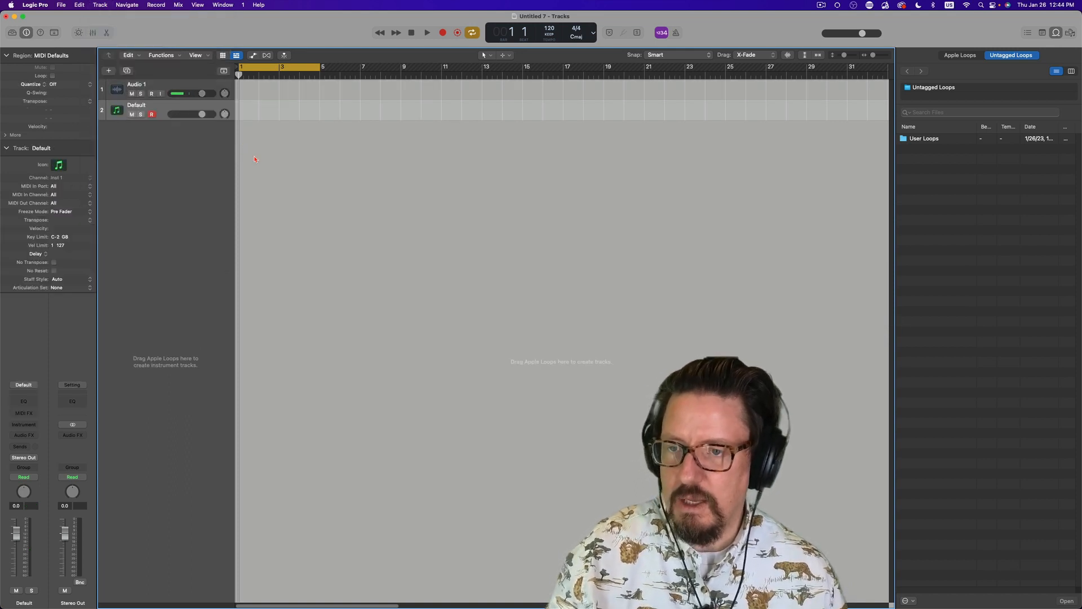
{"action": "left_click", "coordinate": [443, 33]}
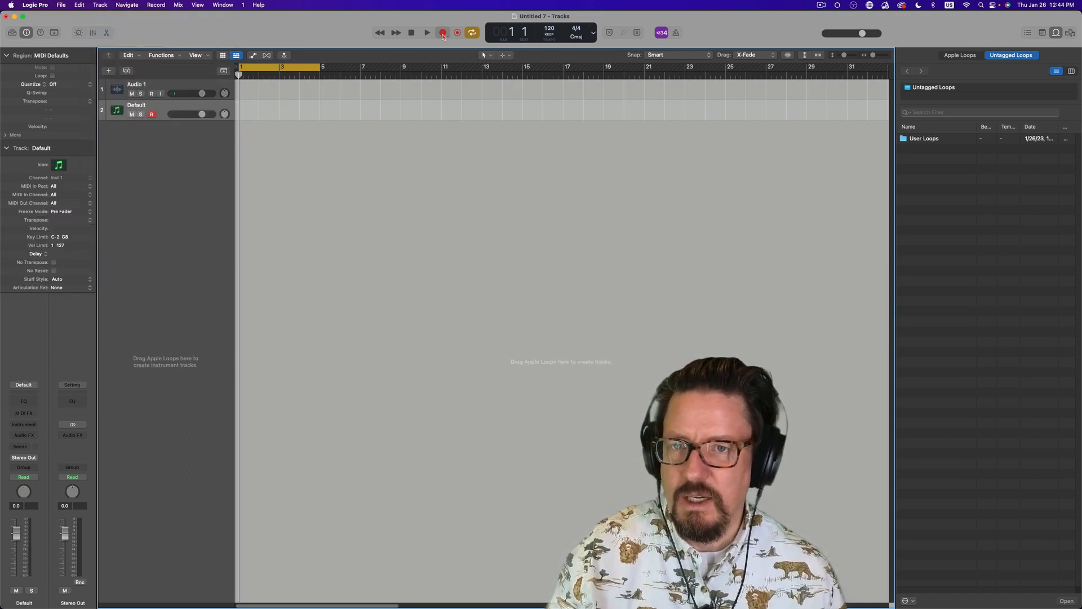
{"action": "left_click", "coordinate": [427, 33]}
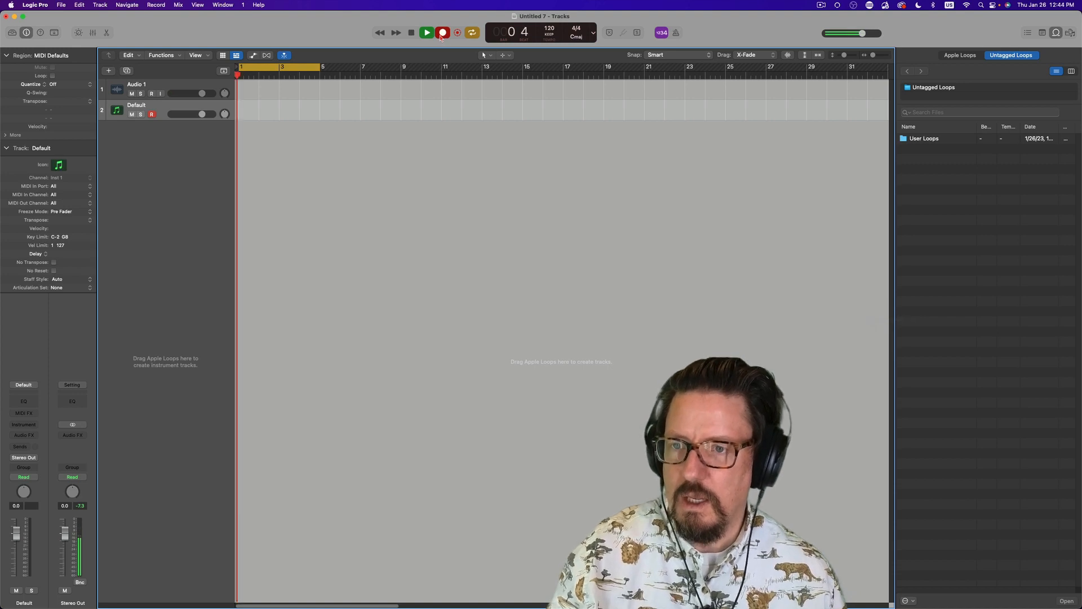
{"action": "left_click", "coordinate": [442, 33]}
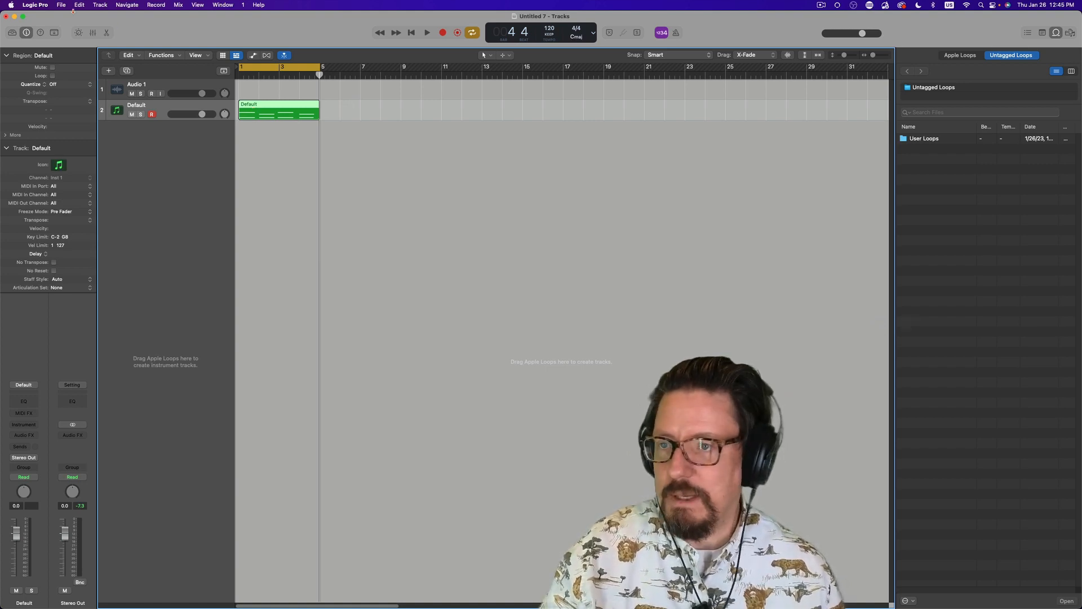
Step: Export the recorded region to the loop library under the name 'Chord Trouble zxzx'
{"action": "left_click", "coordinate": [61, 5]}
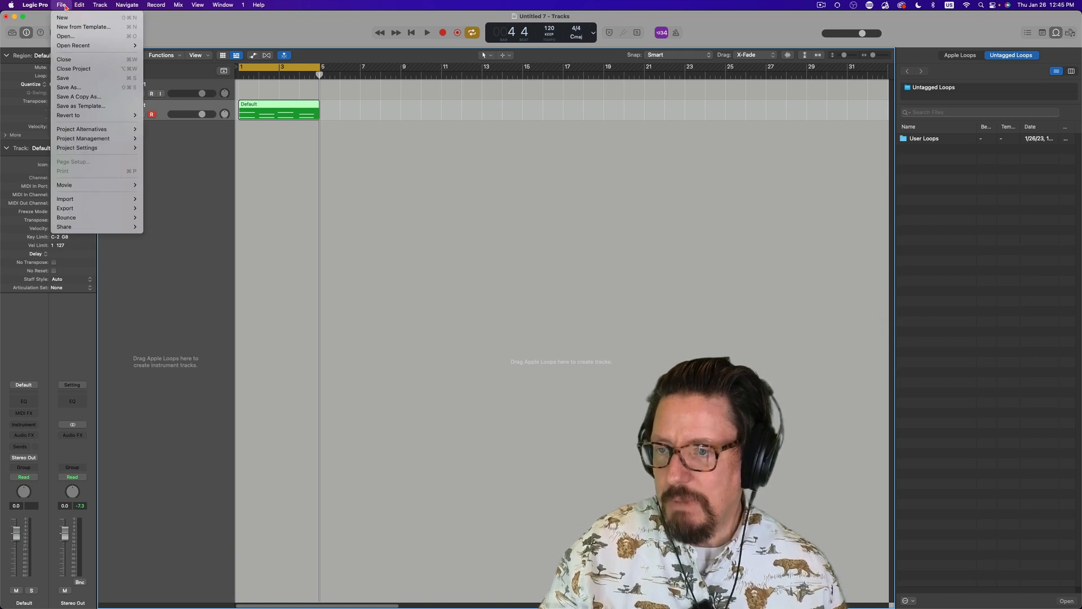
{"action": "left_click", "coordinate": [79, 5]}
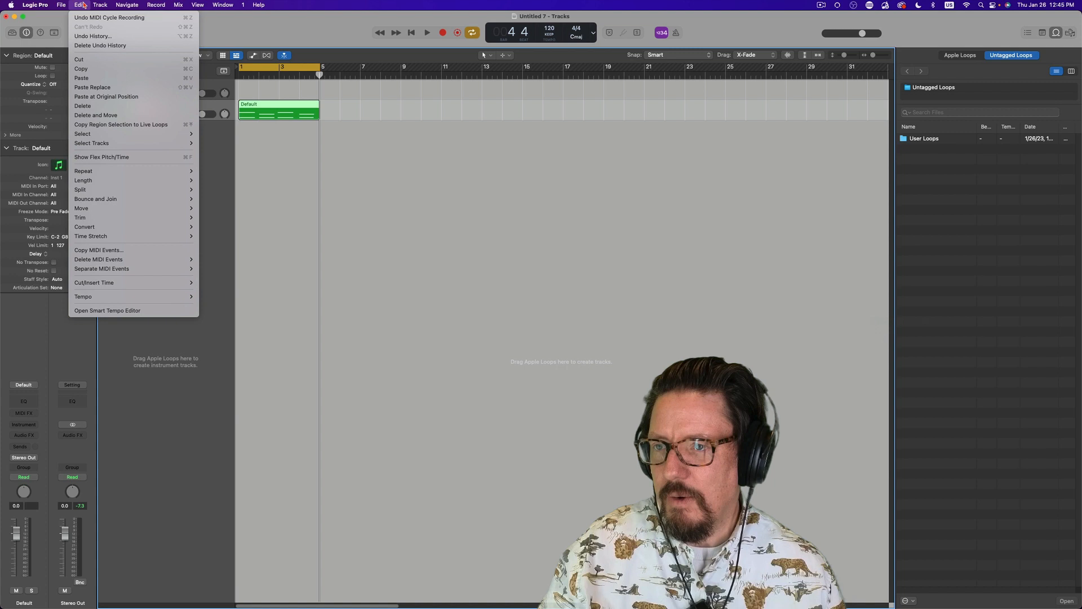
{"action": "left_click", "coordinate": [61, 5]}
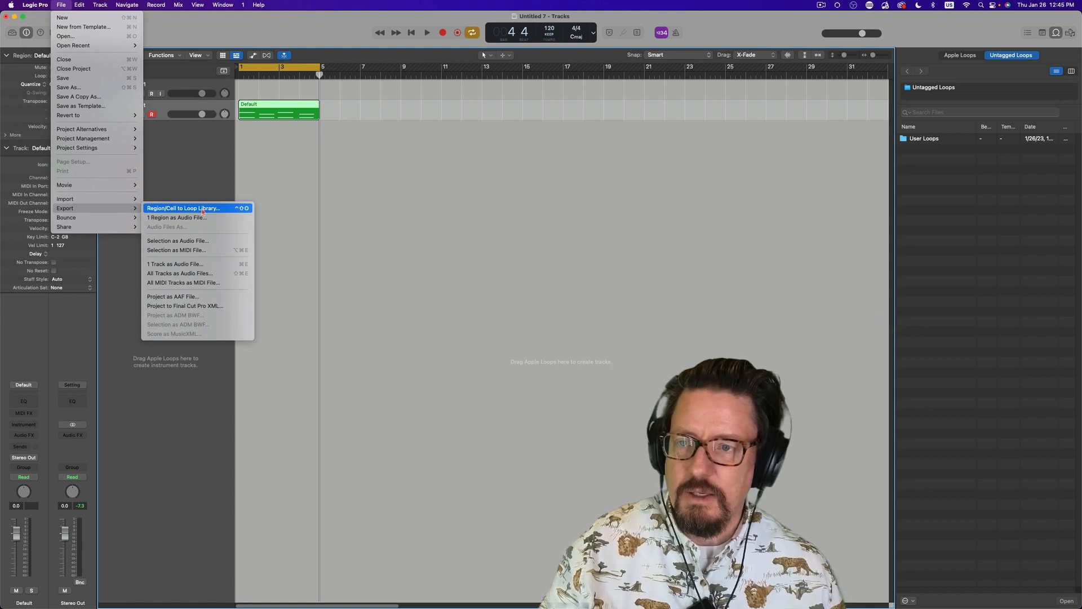
{"action": "left_click", "coordinate": [183, 208]}
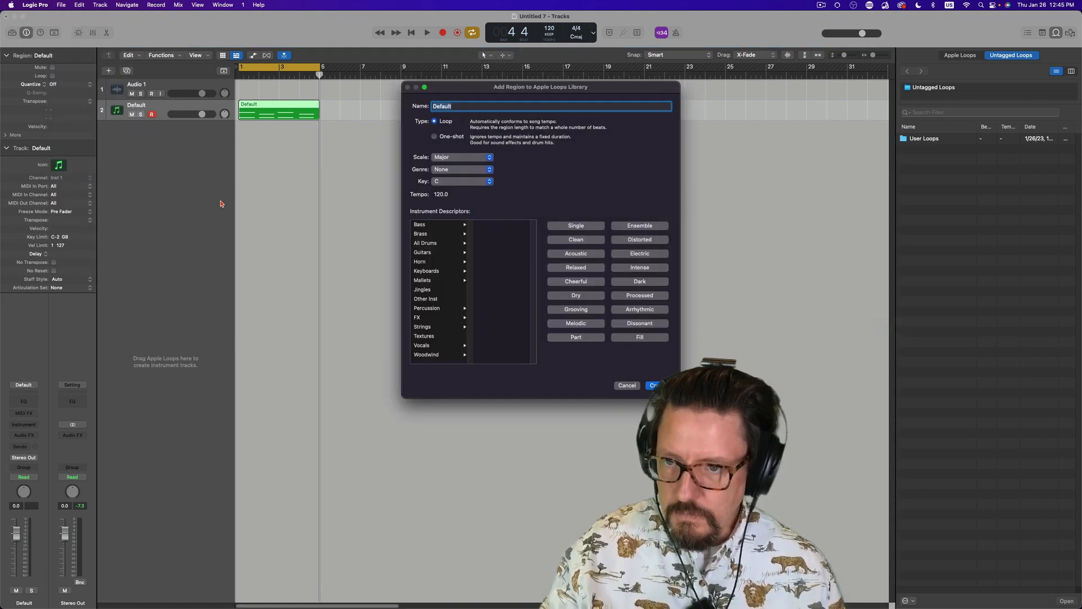
{"action": "mouse_move", "coordinate": [301, 148]}
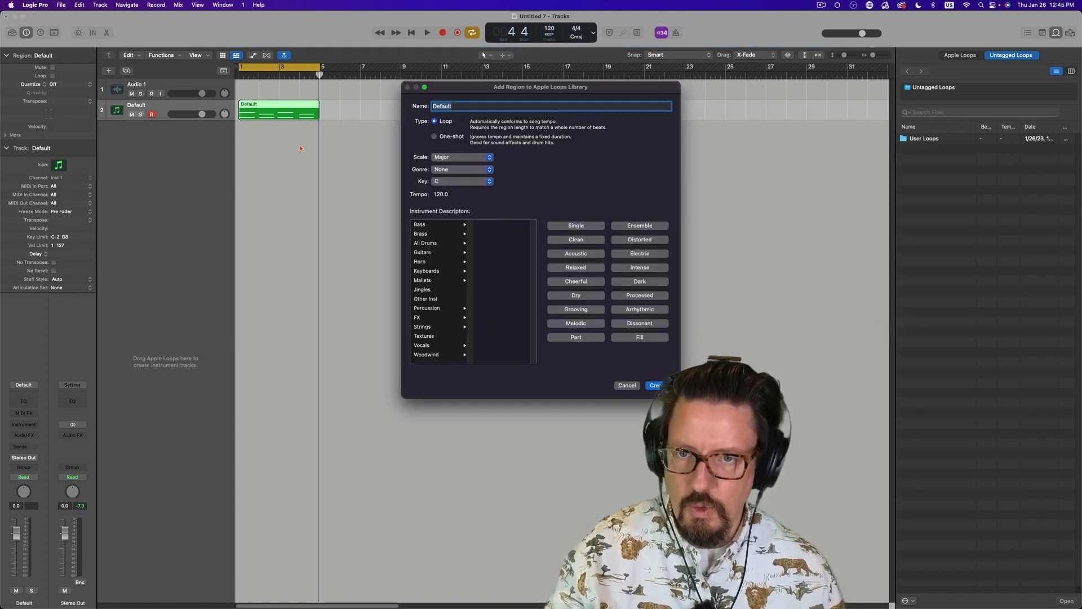
{"action": "left_click", "coordinate": [655, 385]}
{"action": "type", "text": "C"}
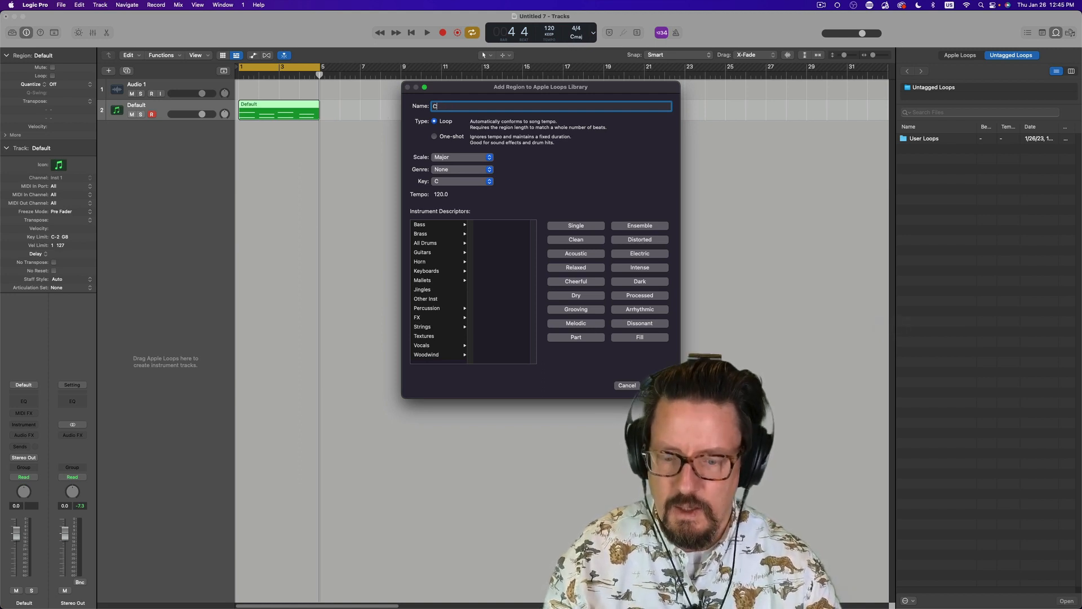
{"action": "type", "text": "hords"}
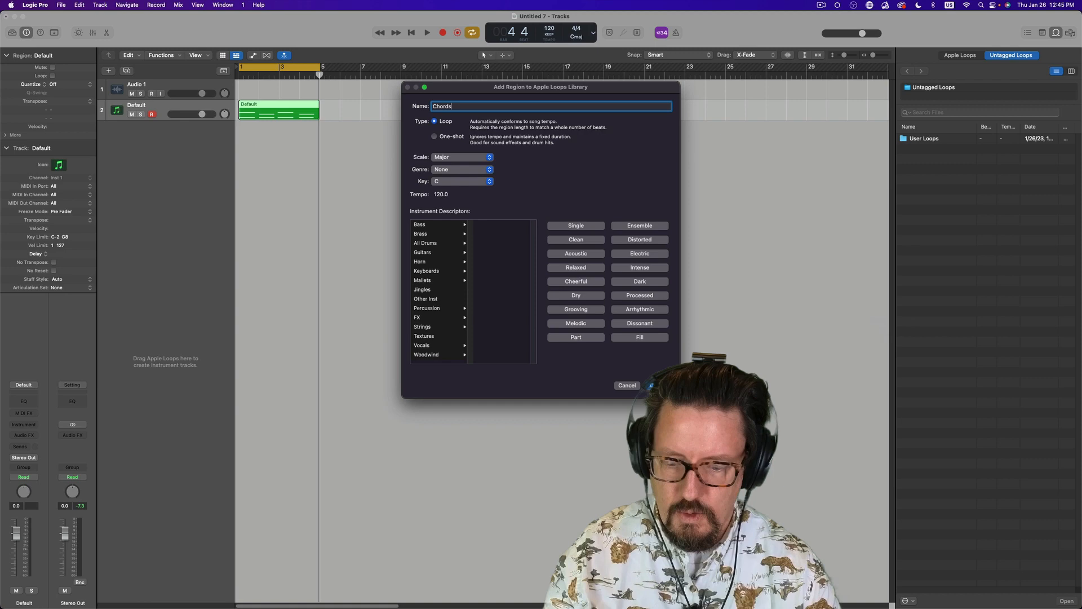
{"action": "type", "text": "Trouble"}
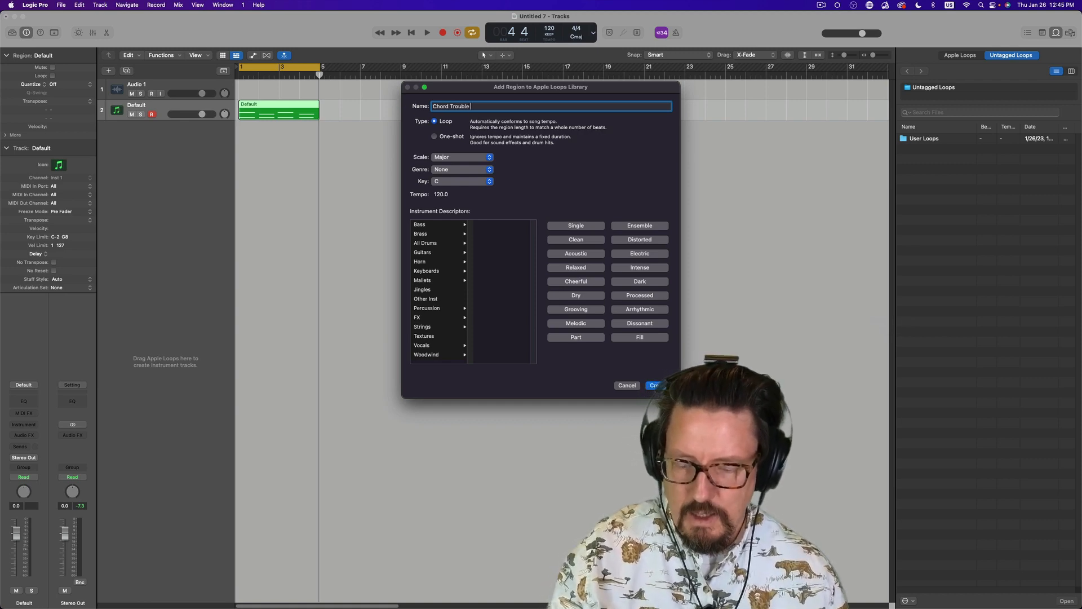
{"action": "type", "text": "zxzx"}
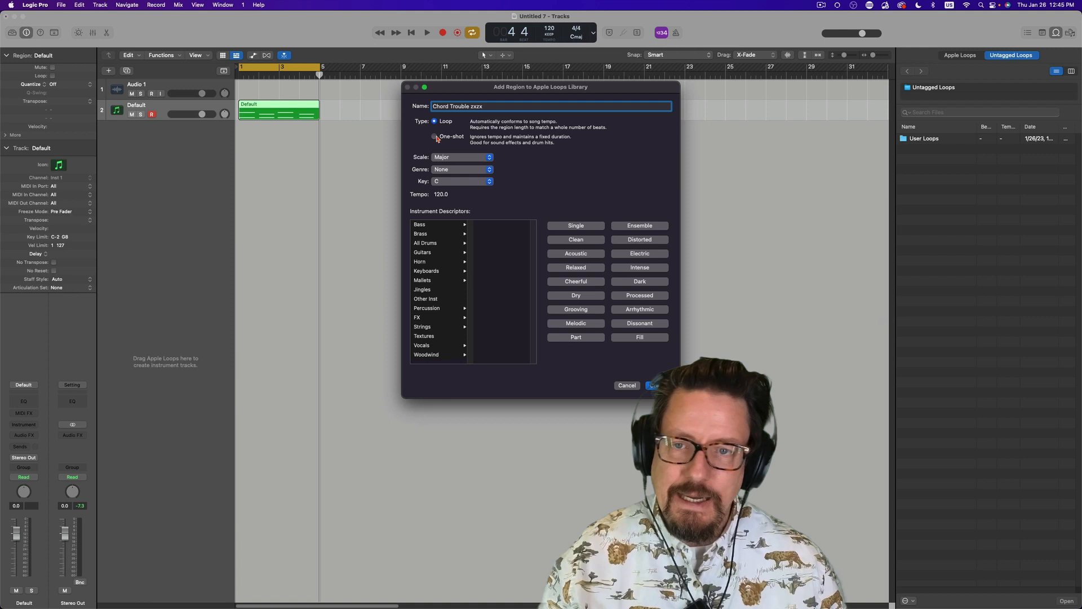
Step: Keep the loop's scale set to Major and its genre set to None
{"action": "left_click", "coordinate": [461, 157]}
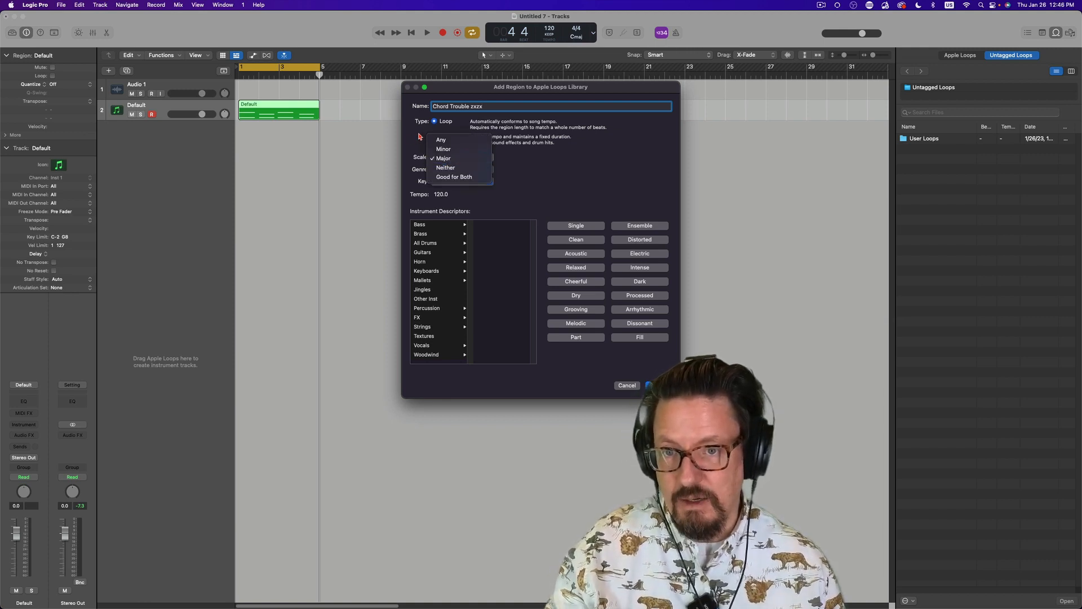
{"action": "left_click", "coordinate": [443, 158]}
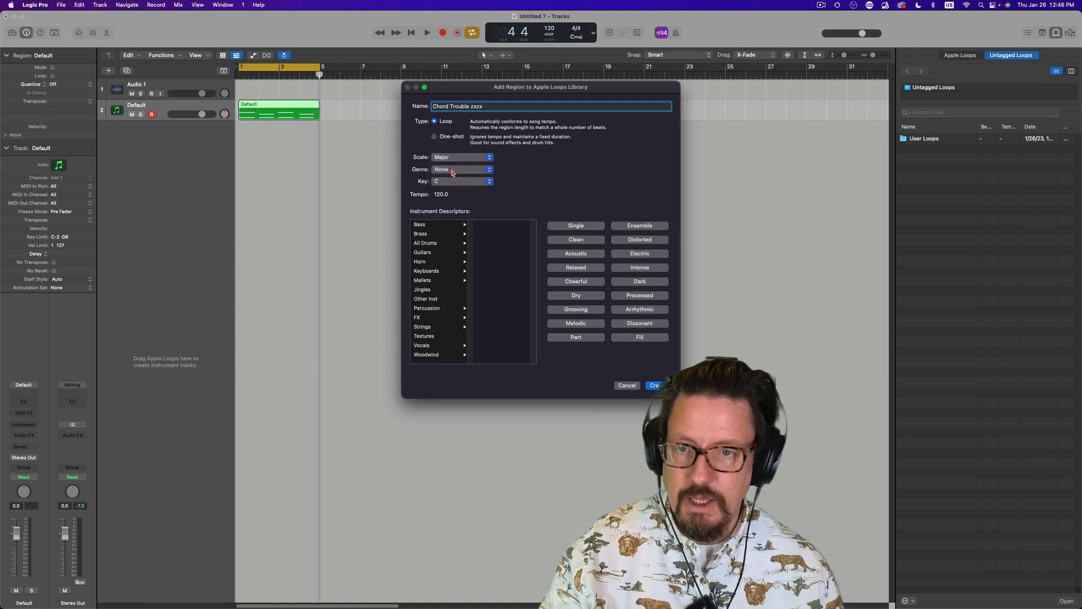
{"action": "left_click", "coordinate": [462, 169]}
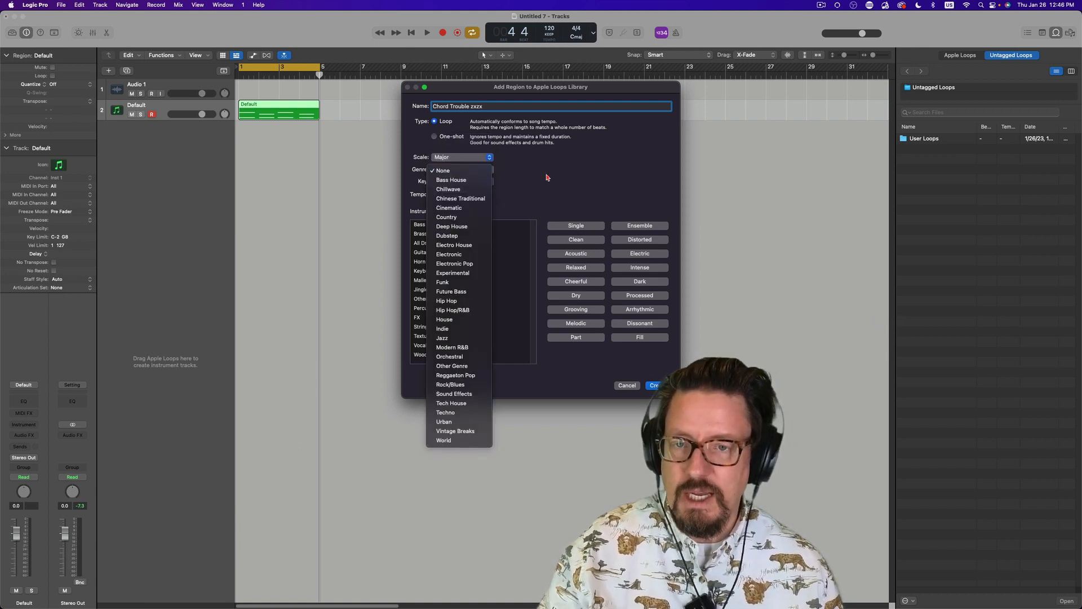
{"action": "left_click", "coordinate": [442, 171]}
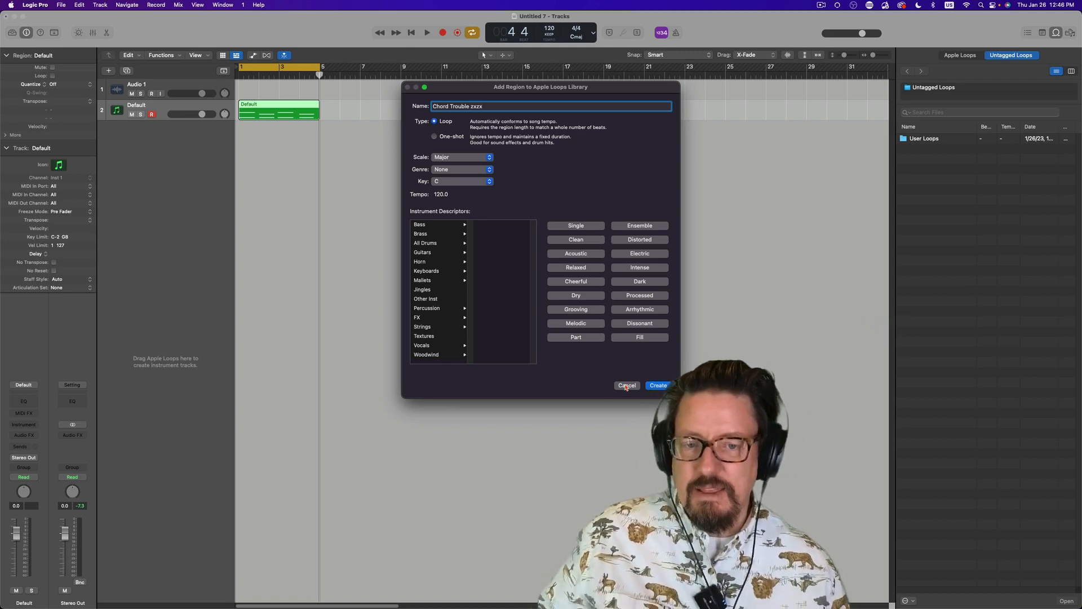
Step: Cancel the loop export and load Retro Synth, Compressor, Channel EQ and Arpeggiator on Inst 1
{"action": "left_click", "coordinate": [626, 385]}
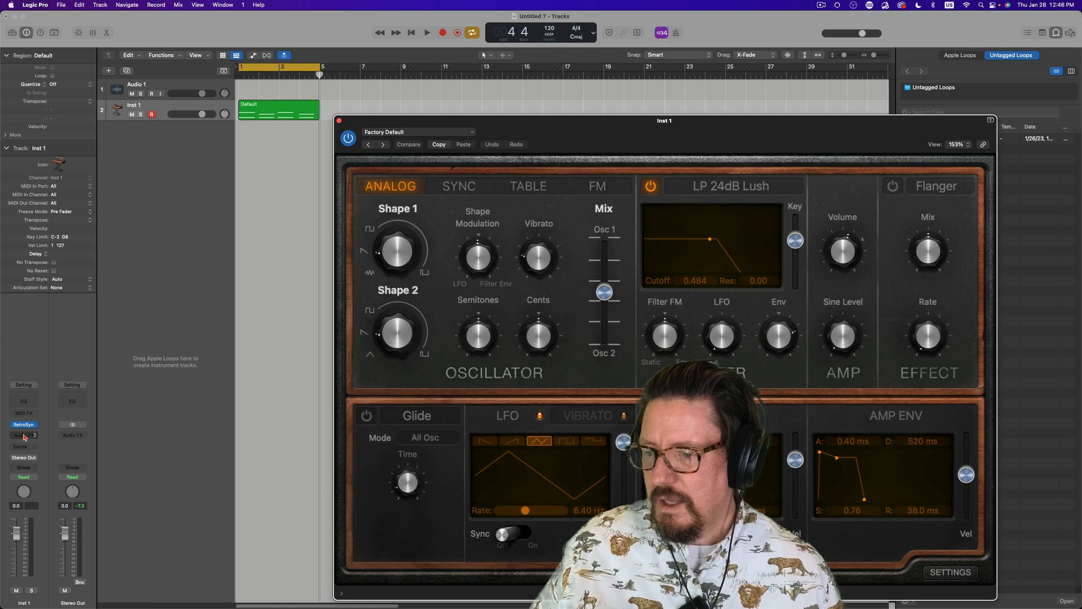
{"action": "left_click", "coordinate": [23, 421]}
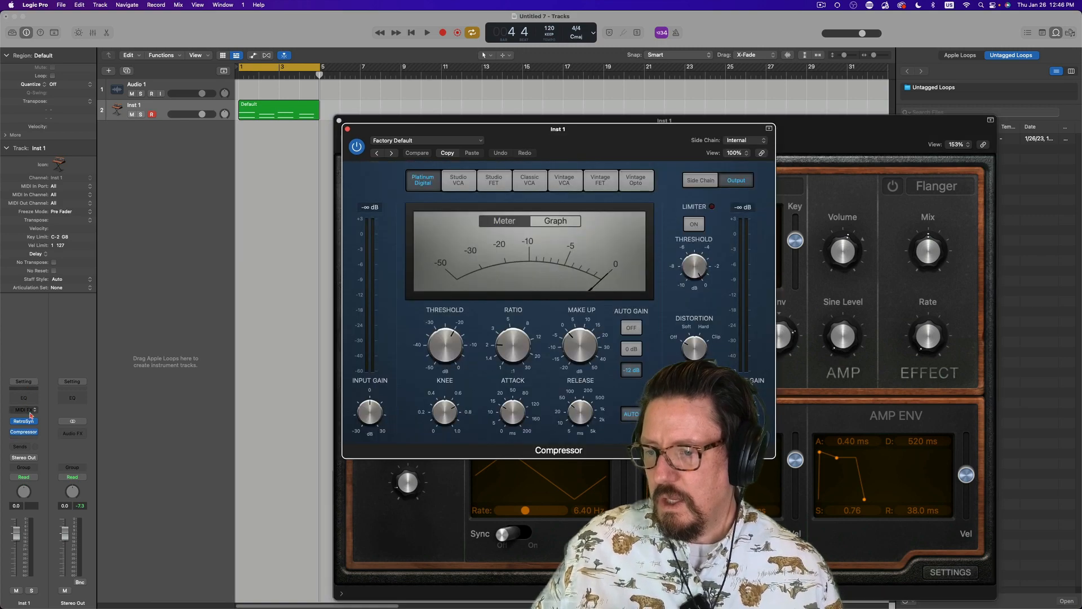
{"action": "left_click", "coordinate": [22, 431]}
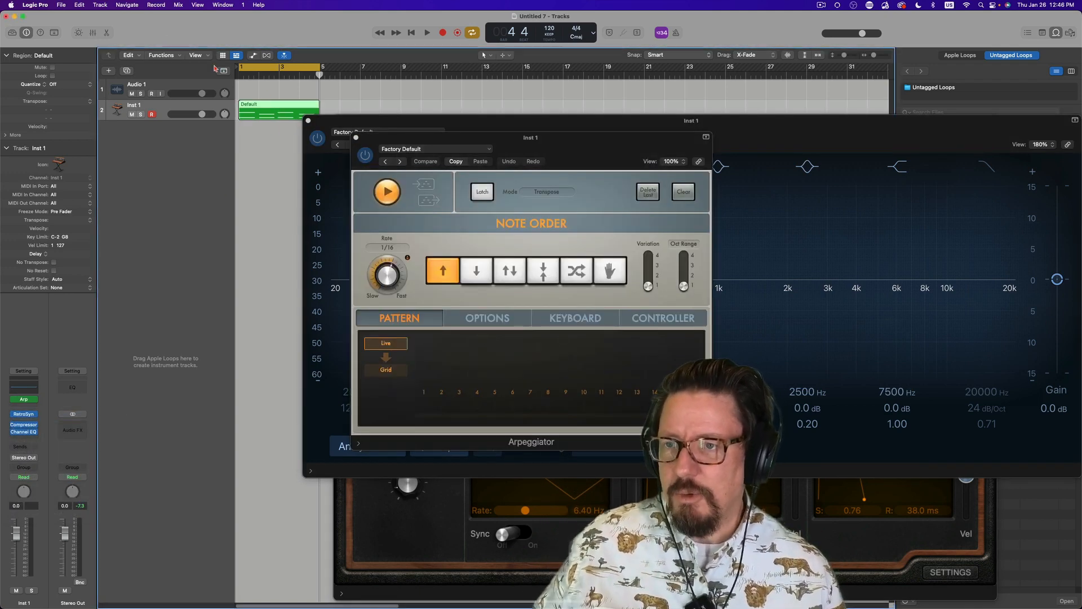
Step: Add the region to the loop library as Keys TRouble xzxz, a Keyboards > Synths loop tagged Acoustic
{"action": "left_click", "coordinate": [61, 5]}
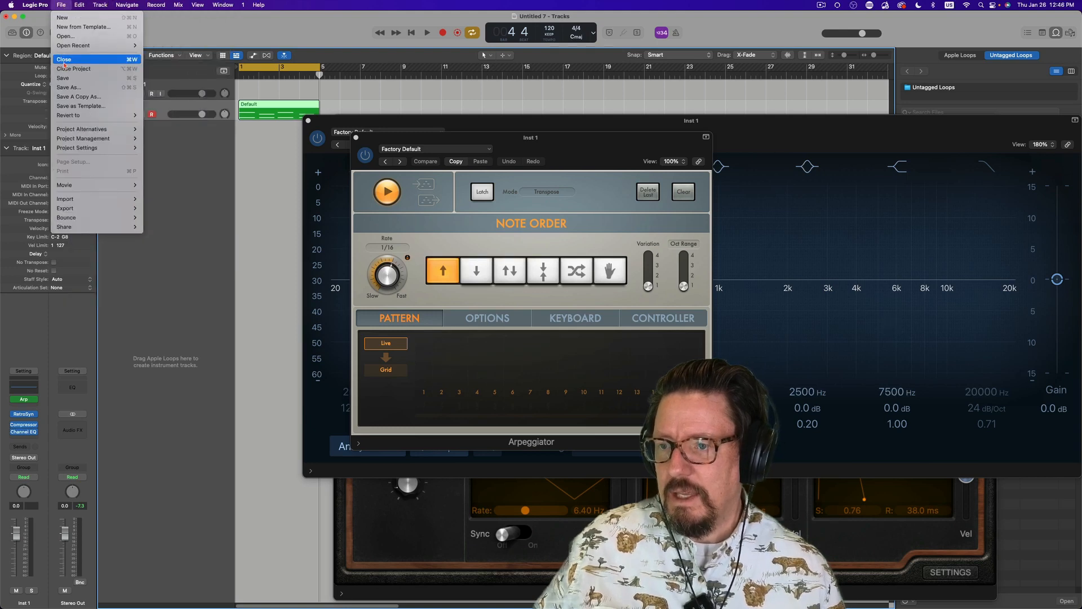
{"action": "mouse_move", "coordinate": [65, 208]}
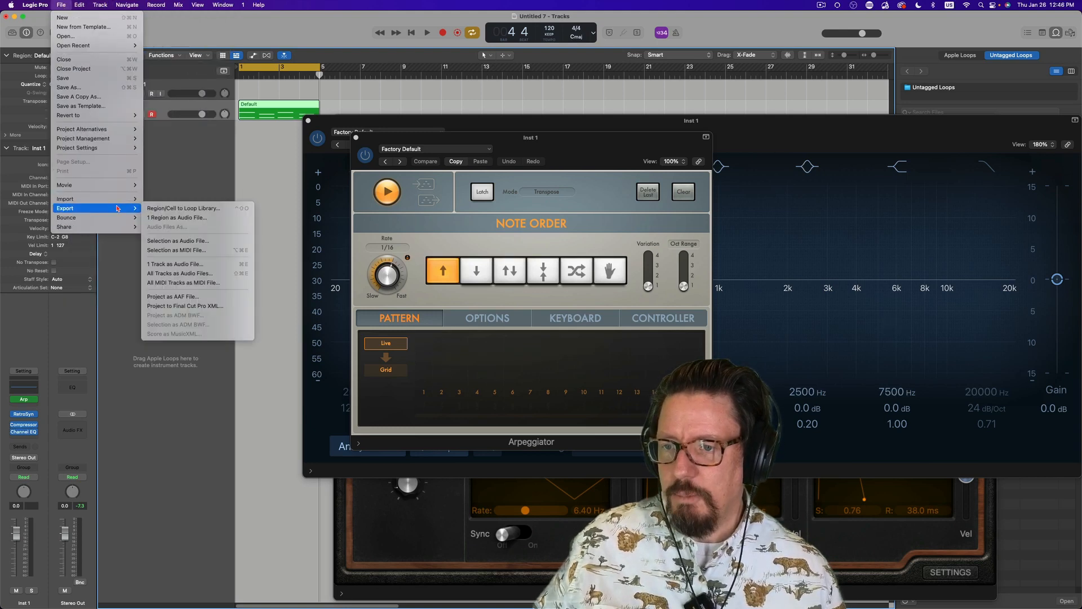
{"action": "left_click", "coordinate": [184, 208]}
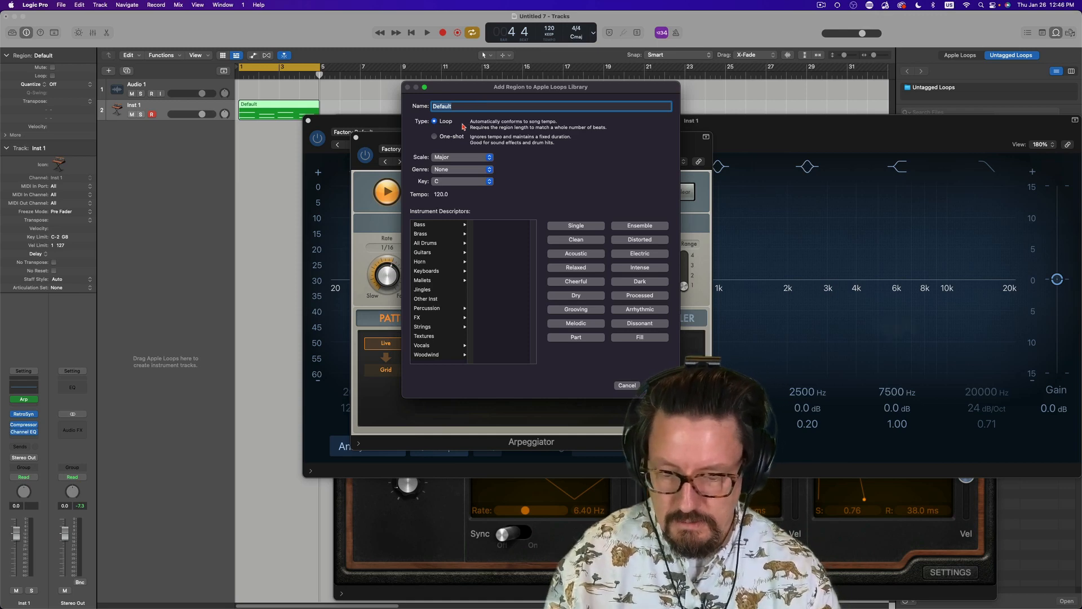
{"action": "type", "text": "Keys TRouble xzxz"}
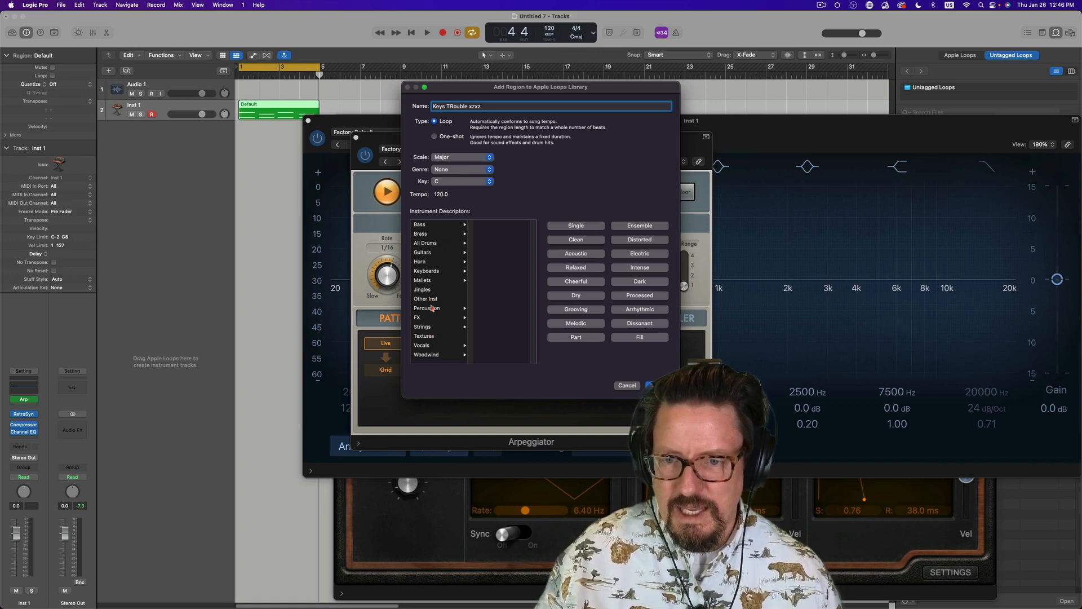
{"action": "left_click", "coordinate": [427, 271]}
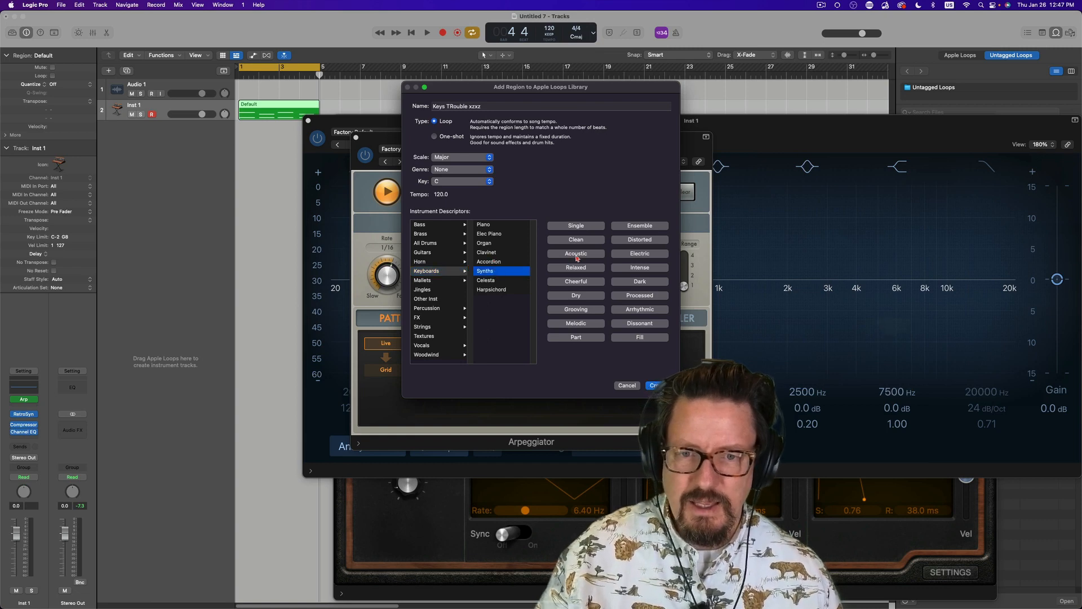
{"action": "left_click", "coordinate": [575, 253]}
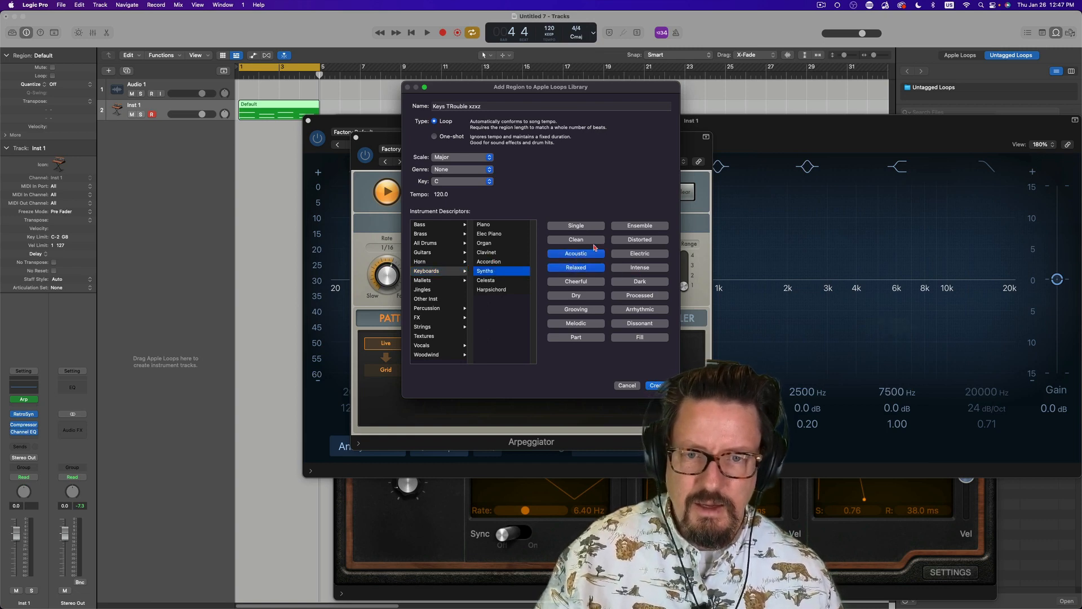
{"action": "left_click", "coordinate": [575, 239]}
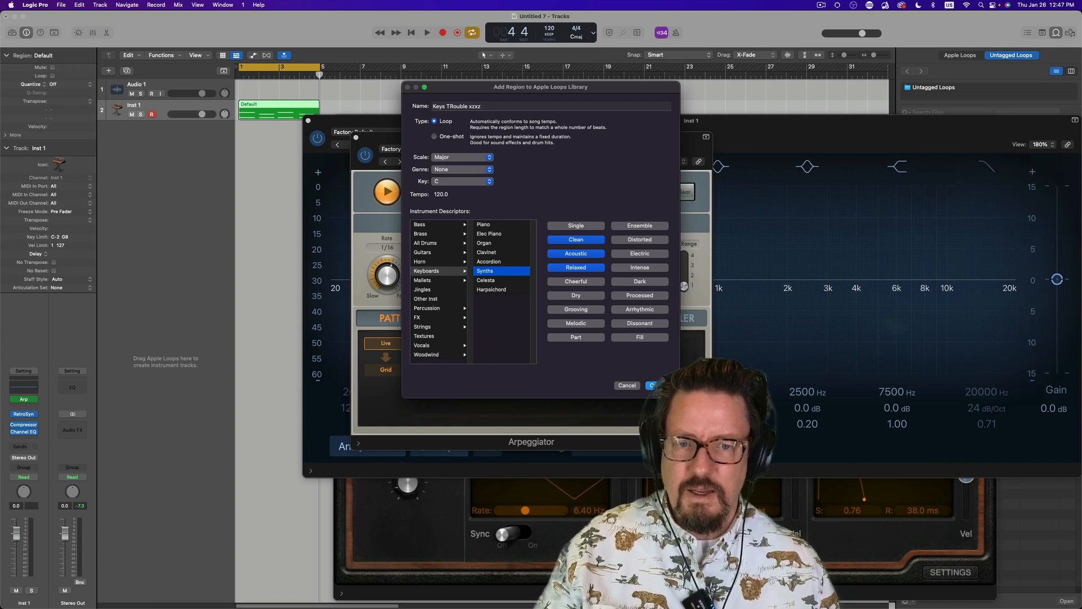
{"action": "left_click", "coordinate": [625, 385]}
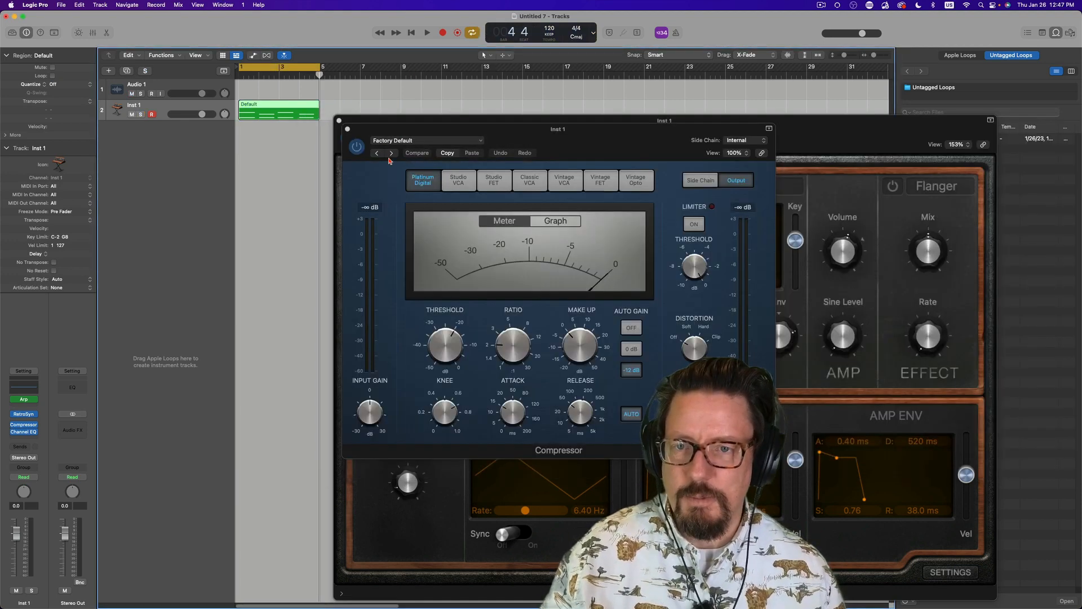
Step: Close the plug-in windows and narrow the Apple Loops browser to My Loops
{"action": "left_click", "coordinate": [347, 129]}
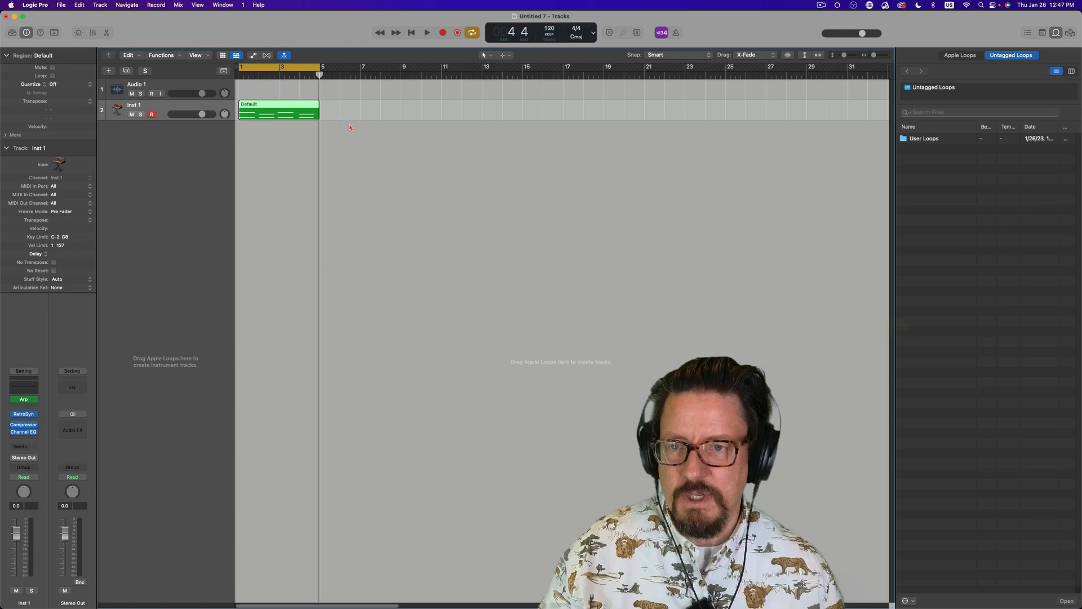
{"action": "left_click", "coordinate": [959, 55]}
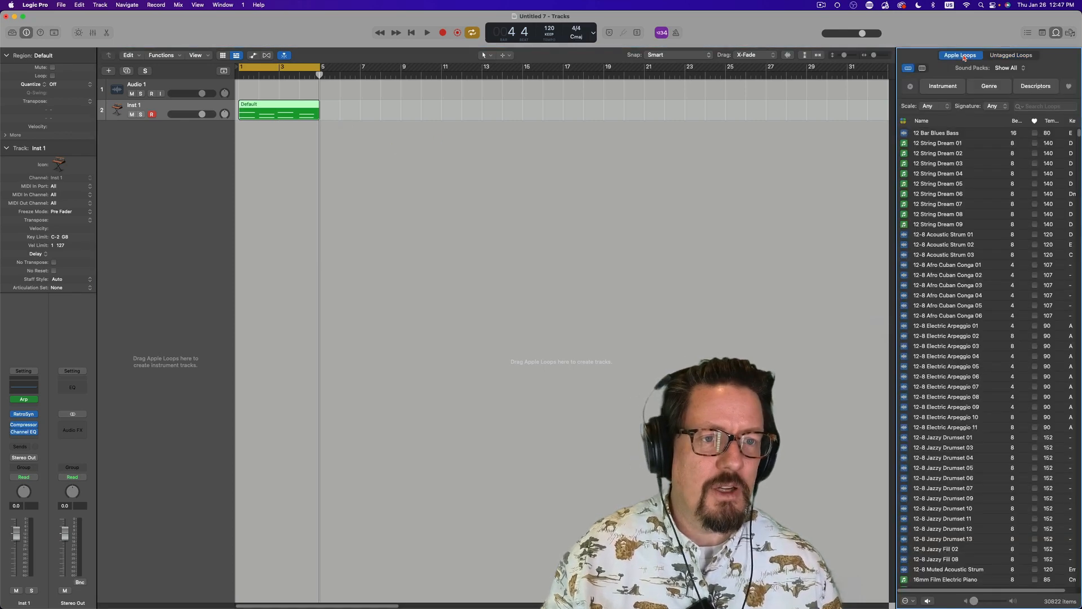
{"action": "left_click", "coordinate": [1006, 68]}
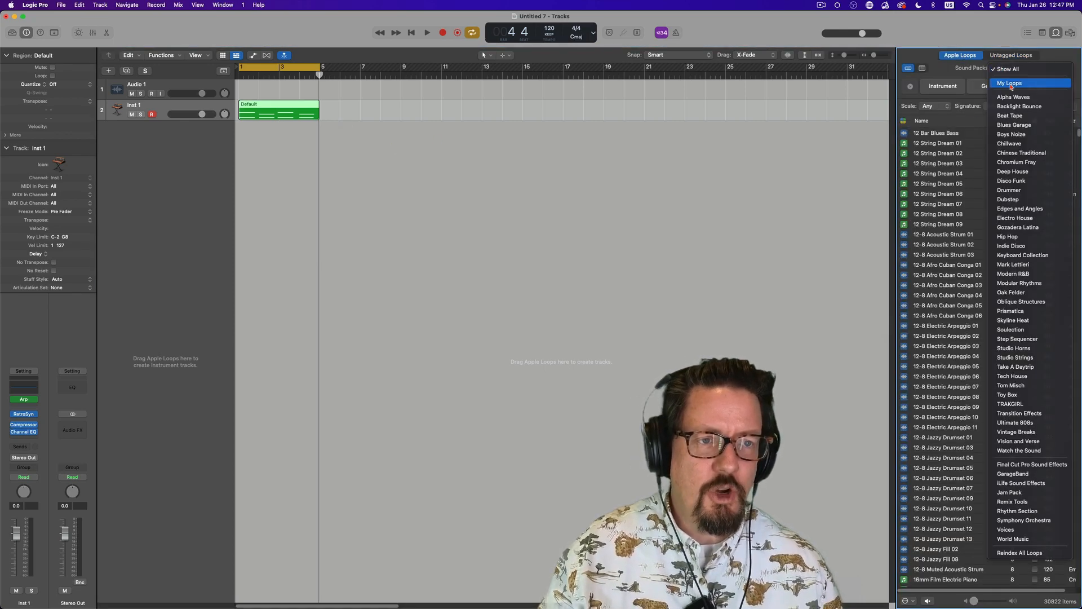
{"action": "left_click", "coordinate": [1009, 83]}
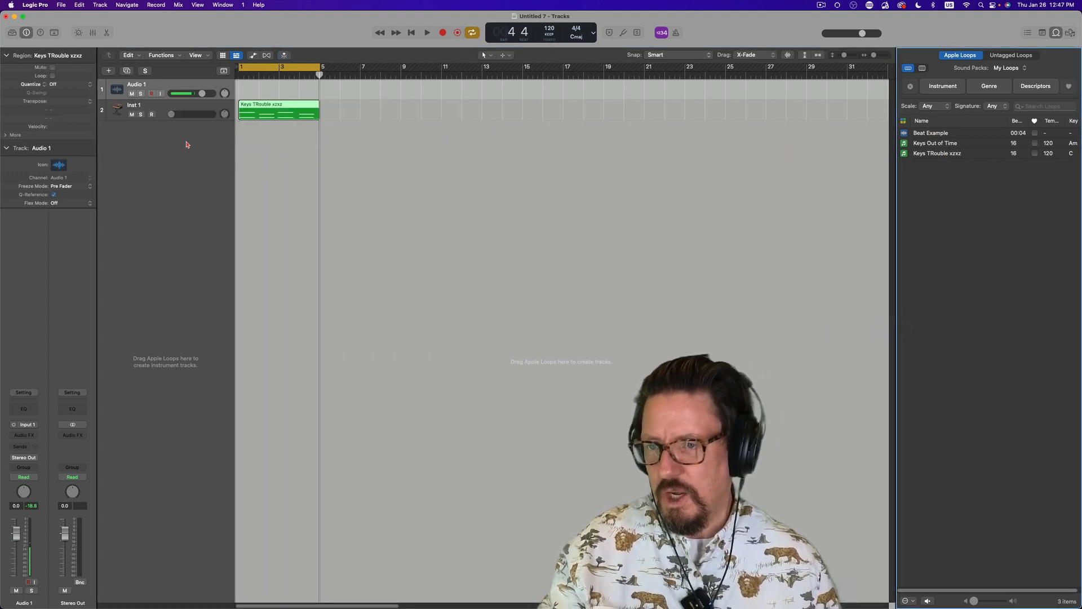
Step: Select the Inst 1 track
{"action": "left_click", "coordinate": [135, 105]}
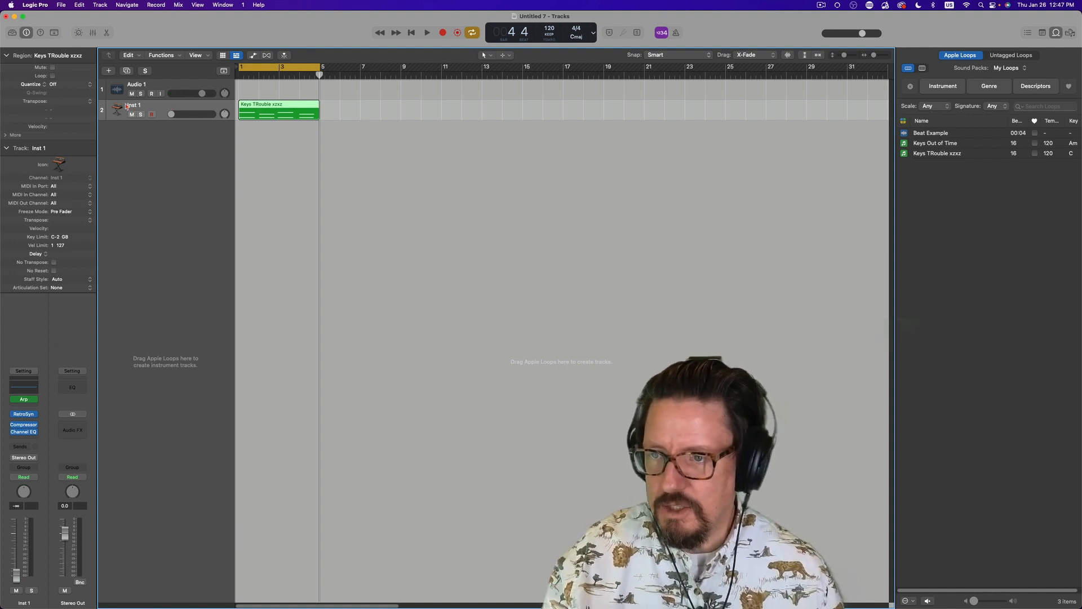
{"action": "left_click", "coordinate": [24, 399]}
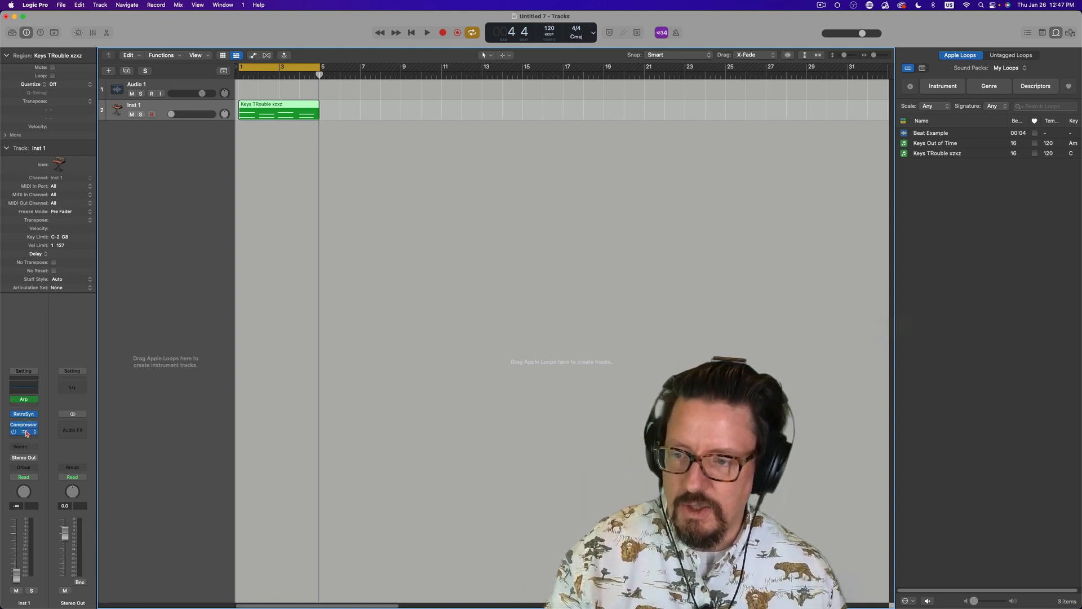
{"action": "left_click", "coordinate": [22, 431]}
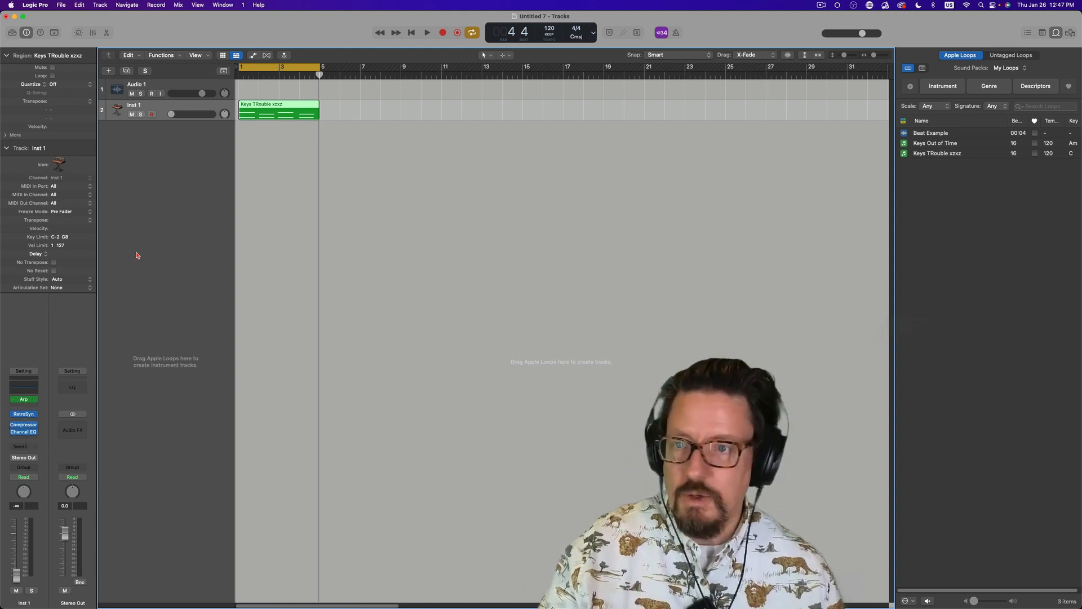
{"action": "mouse_move", "coordinate": [421, 141]}
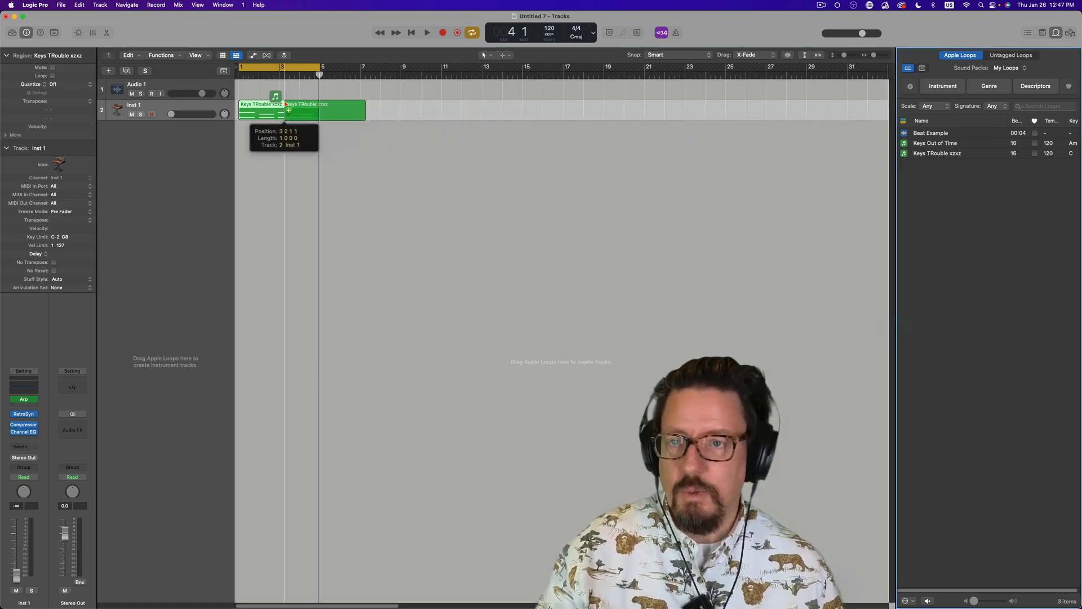
Step: Drag Keys TRouble xzxz onto track 1 as a stereo audio region, then open channel strip settings
{"action": "left_click_drag", "start_coordinate": [280, 111], "coordinate": [279, 89]}
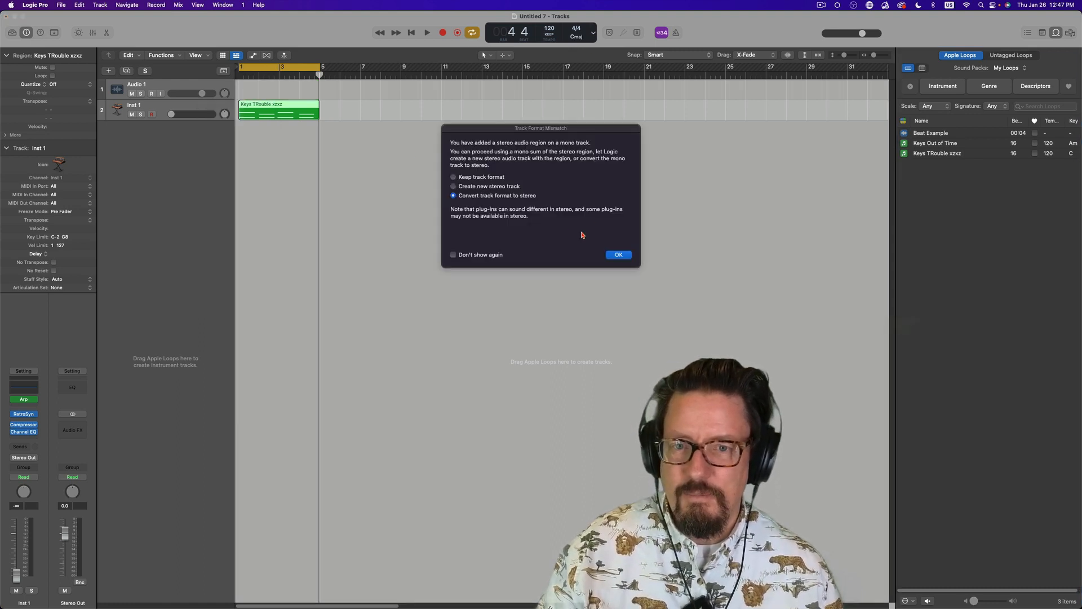
{"action": "left_click", "coordinate": [617, 255]}
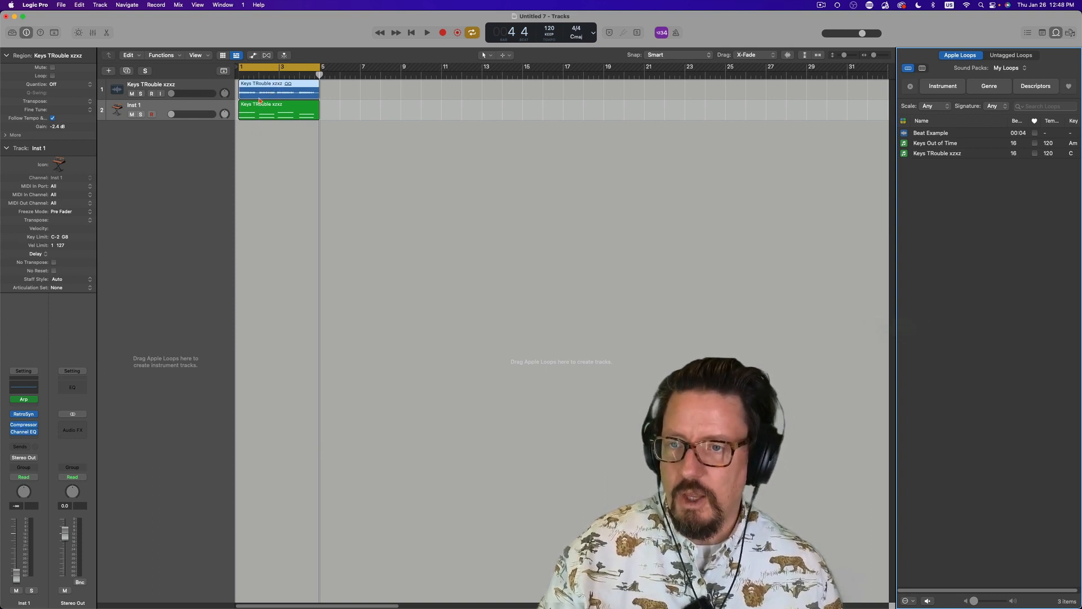
{"action": "mouse_move", "coordinate": [128, 196]}
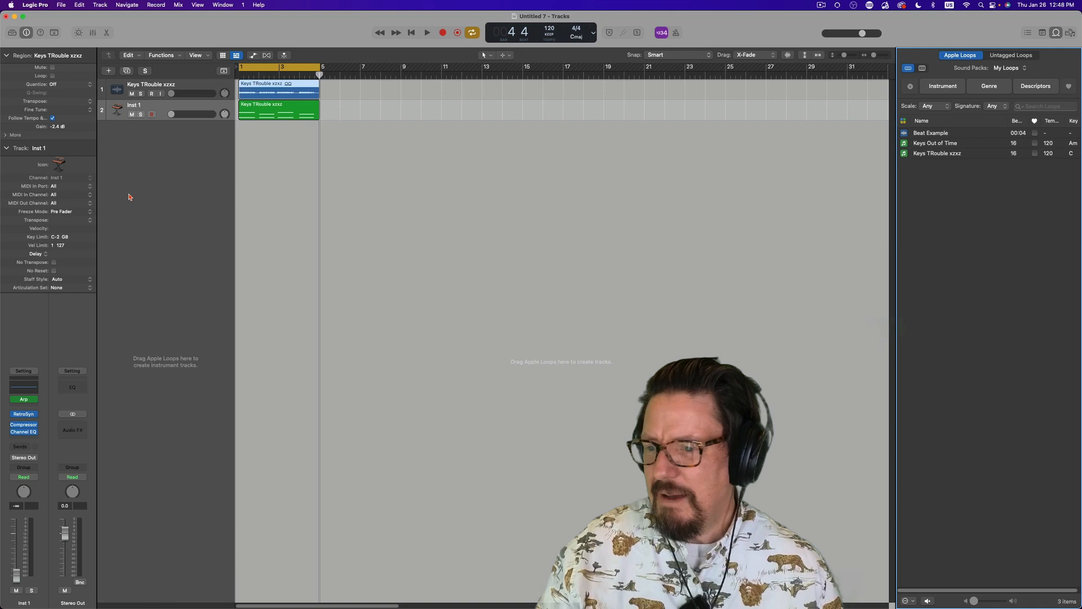
{"action": "left_click", "coordinate": [22, 371]}
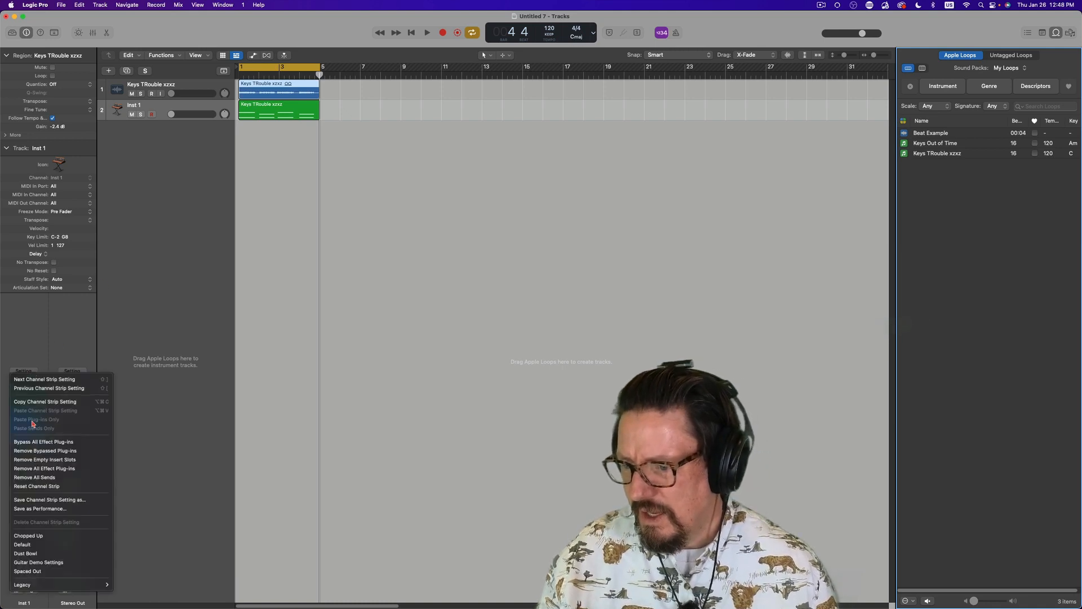
{"action": "mouse_move", "coordinate": [43, 156]}
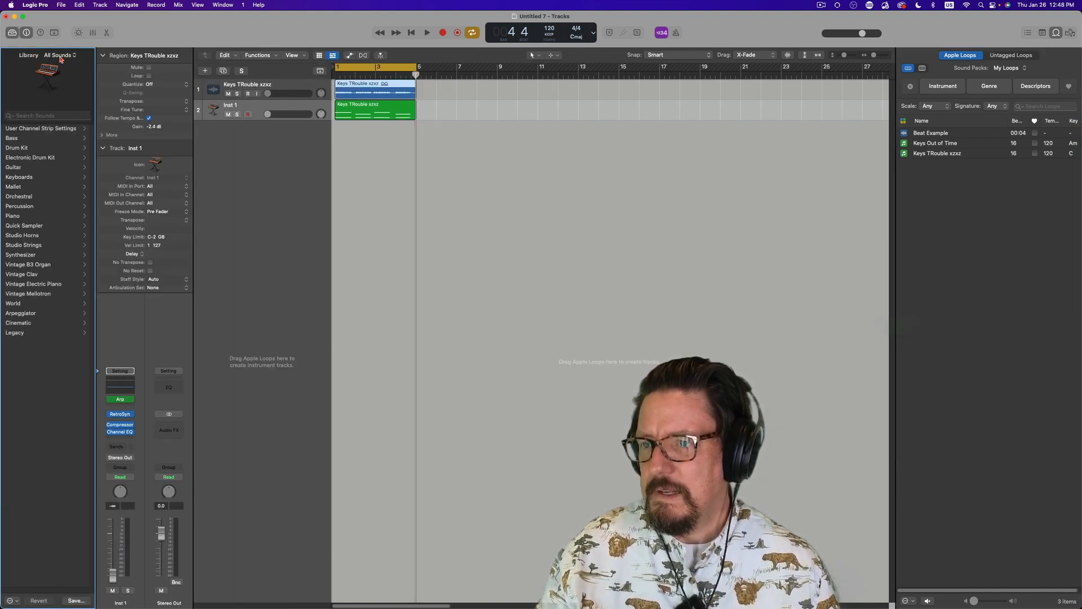
Step: Search the sound library for 'xzx'
{"action": "left_click", "coordinate": [47, 115]}
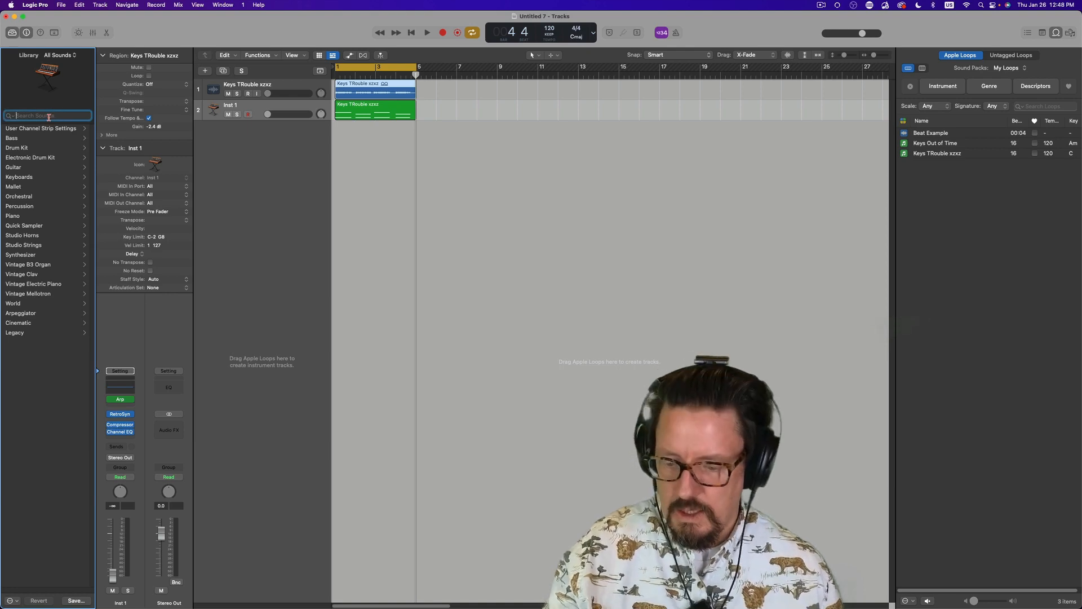
{"action": "type", "text": "xzx"}
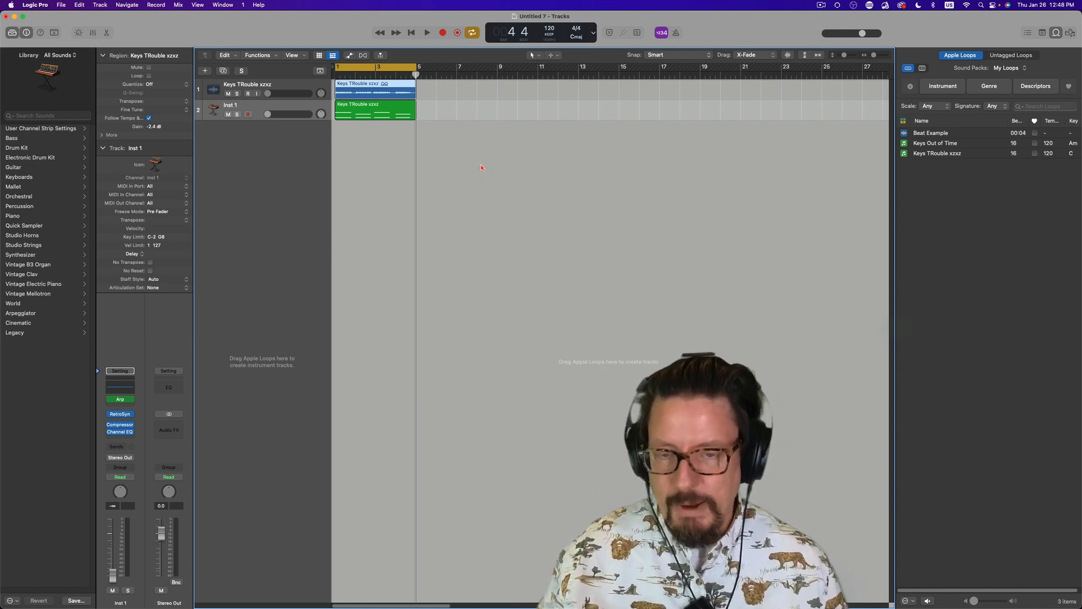
{"action": "mouse_move", "coordinate": [552, 178]}
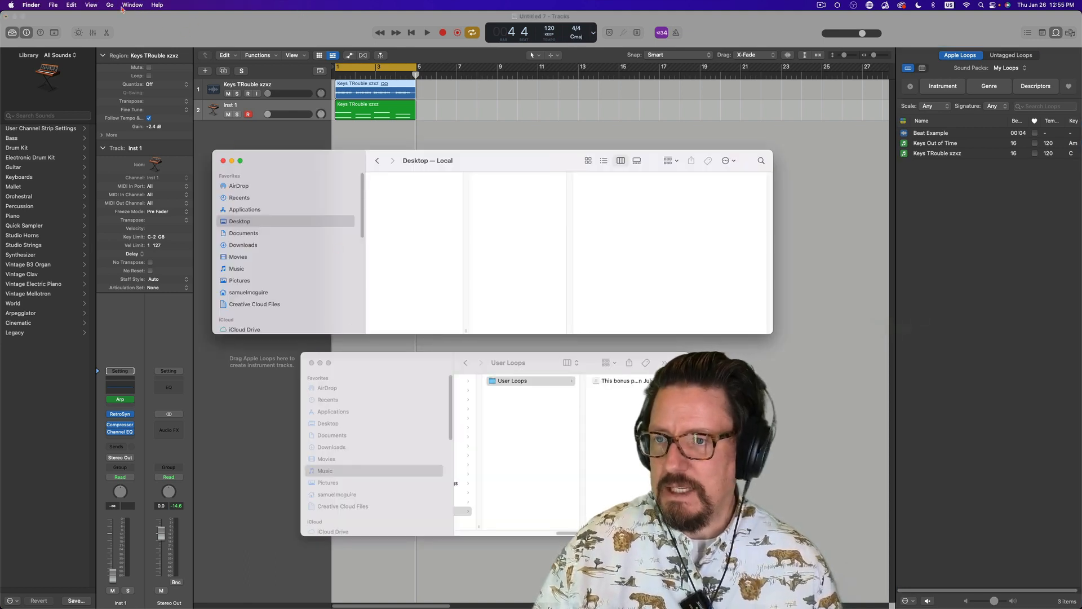
Step: Go to the User Loops SingleFiles folder by path in Finder
{"action": "left_click", "coordinate": [110, 5]}
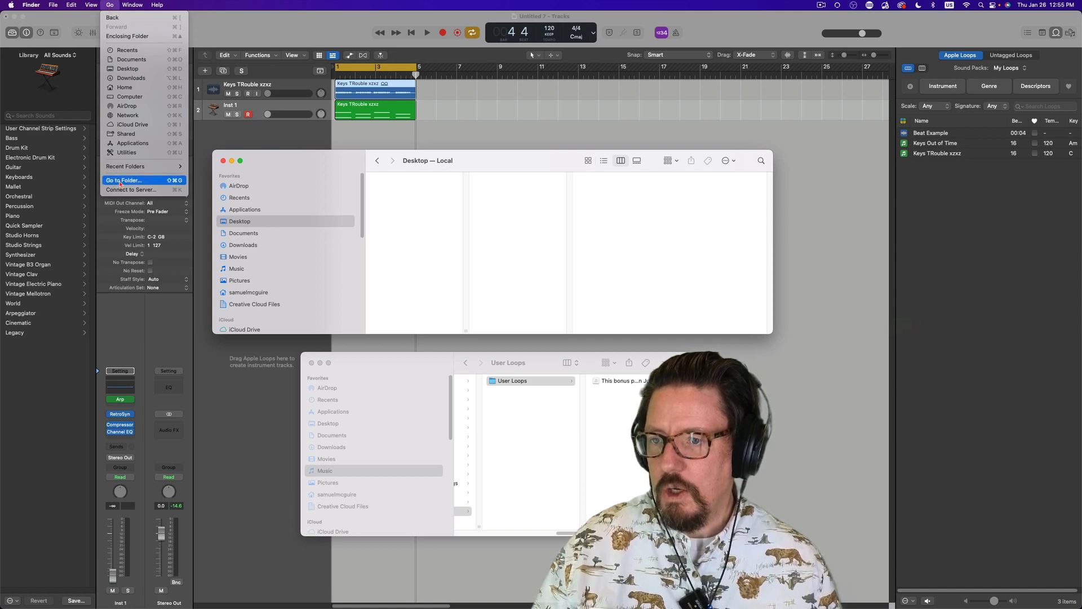
{"action": "left_click", "coordinate": [124, 181]}
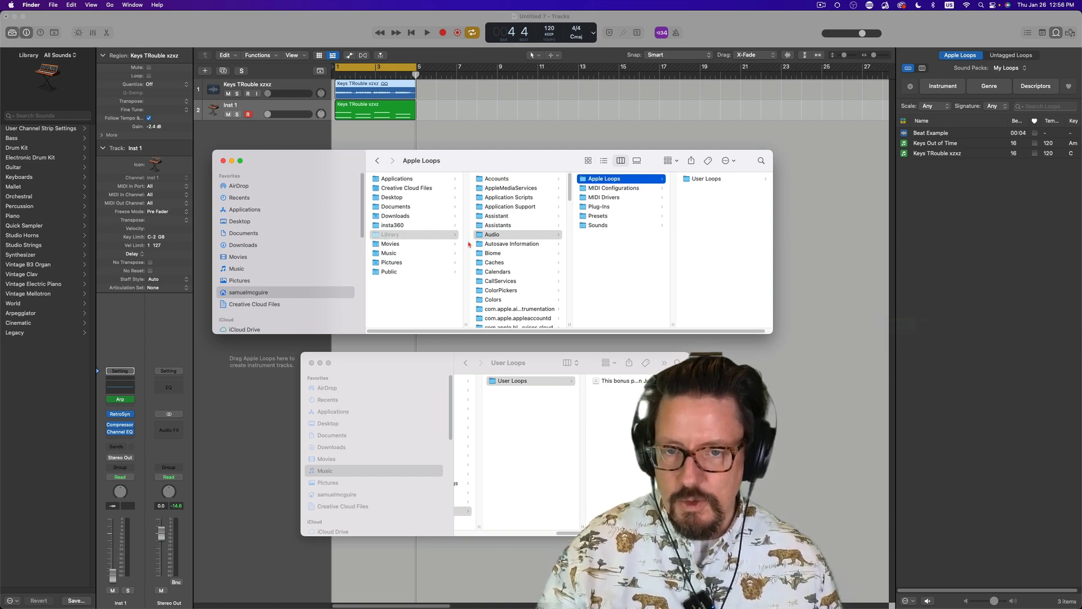
{"action": "left_click", "coordinate": [707, 179]}
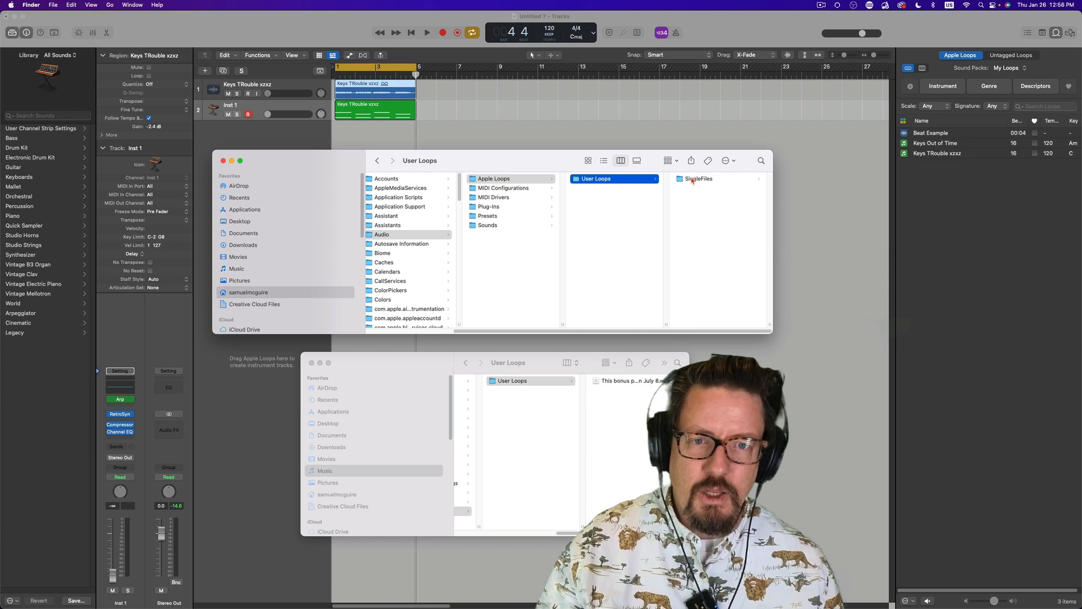
{"action": "left_click", "coordinate": [699, 179]}
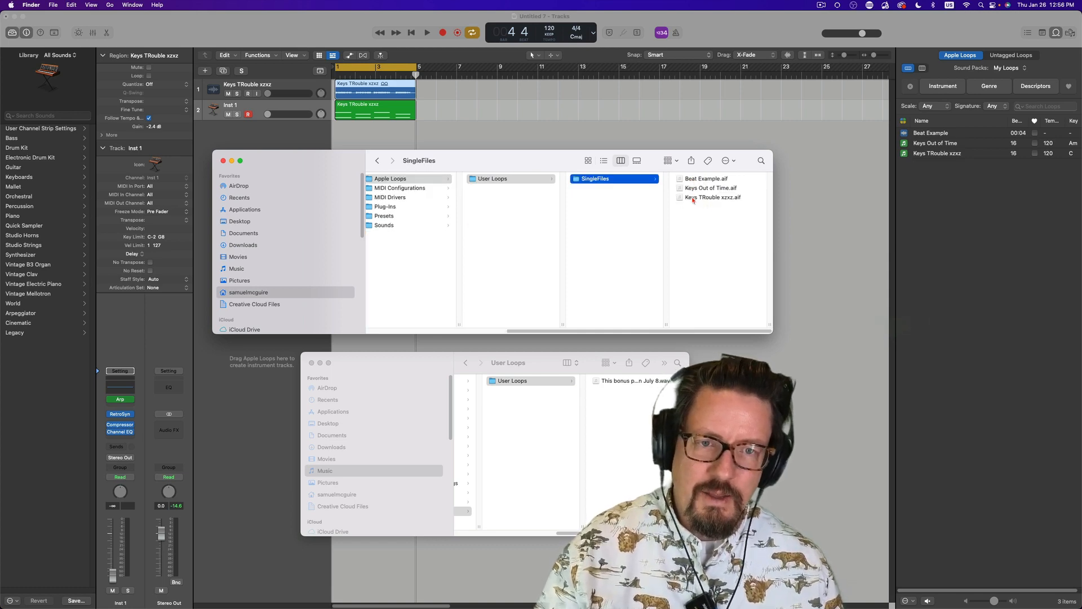
Step: Select Keys TRouble xzxz.aif and preview it with Quick Look
{"action": "left_click", "coordinate": [715, 197]}
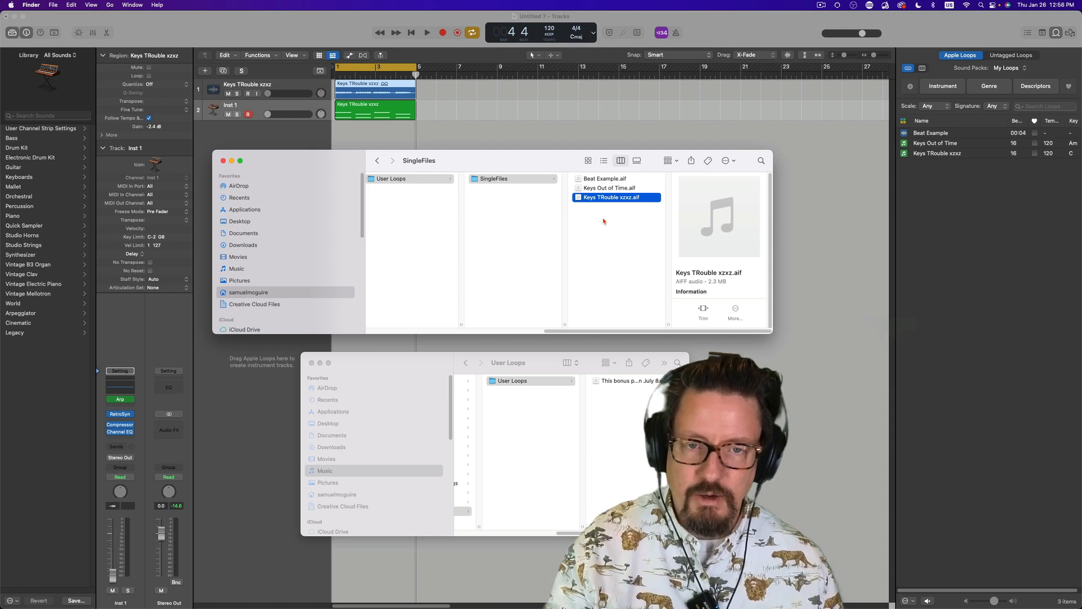
{"action": "key", "text": "space"}
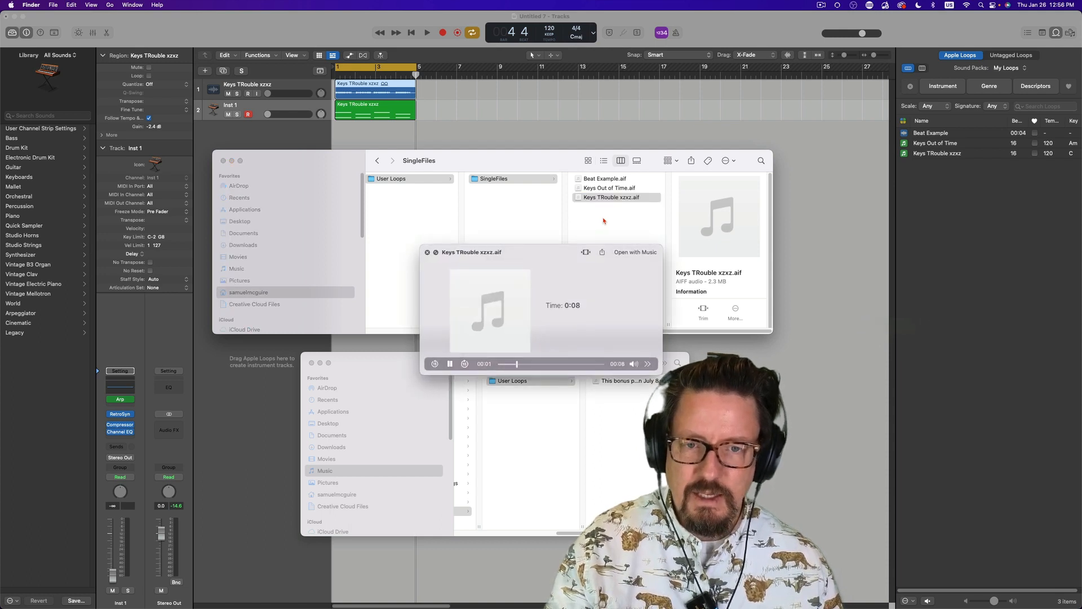
{"action": "left_click", "coordinate": [609, 197]}
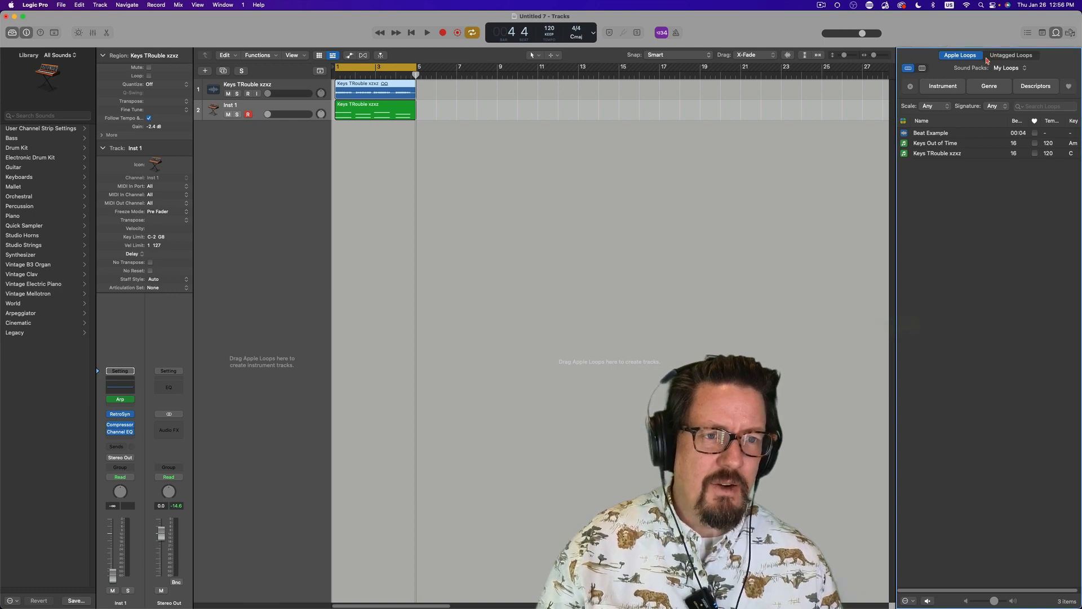
Step: Bring the loop files folder back up
{"action": "left_click", "coordinate": [1008, 67]}
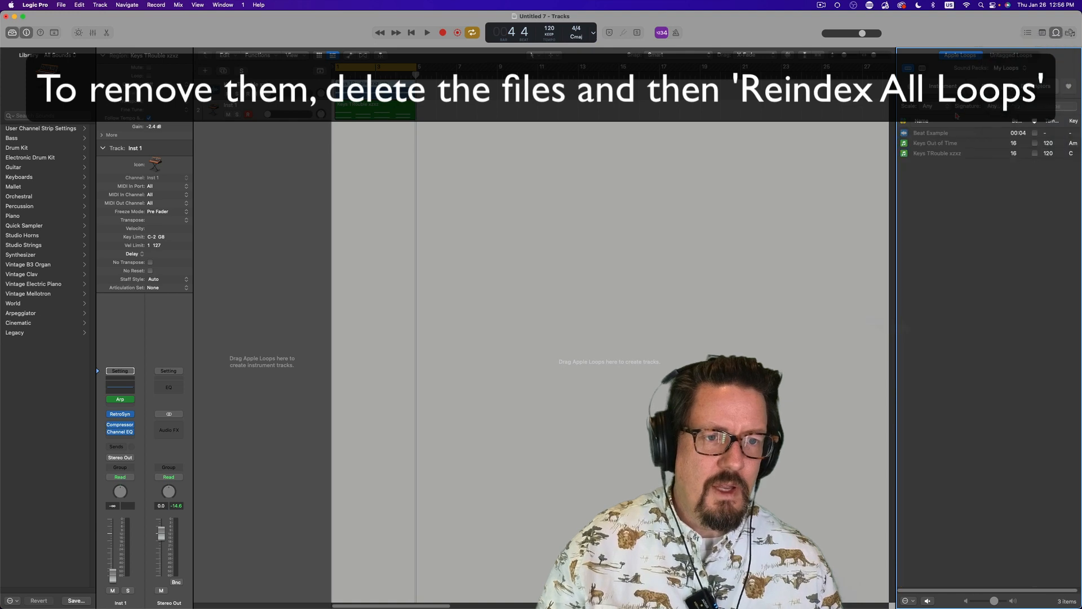
{"action": "left_click", "coordinate": [966, 153]}
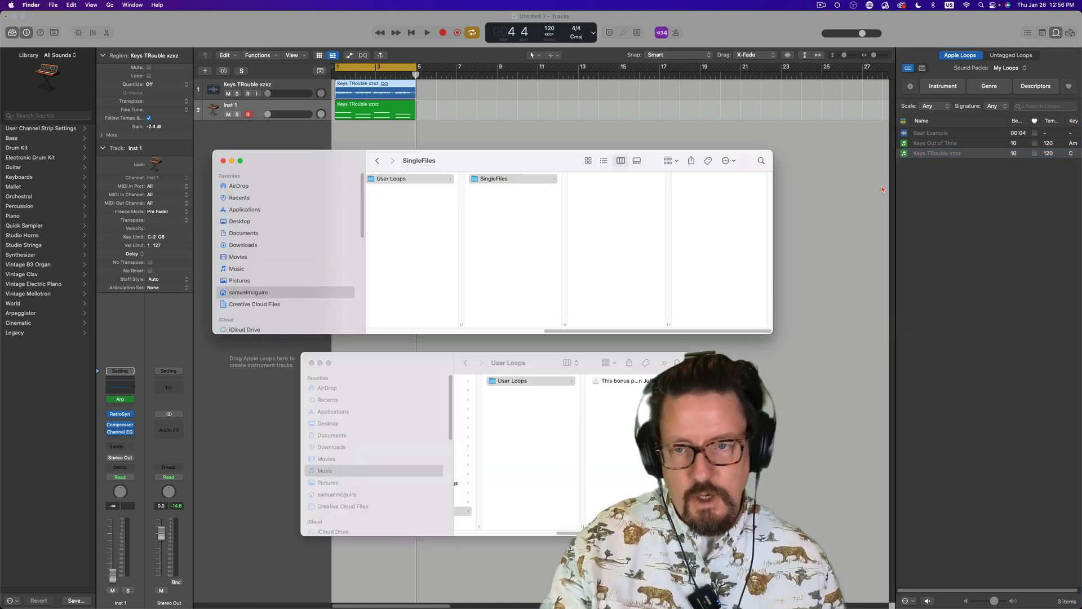
{"action": "mouse_move", "coordinate": [602, 176]}
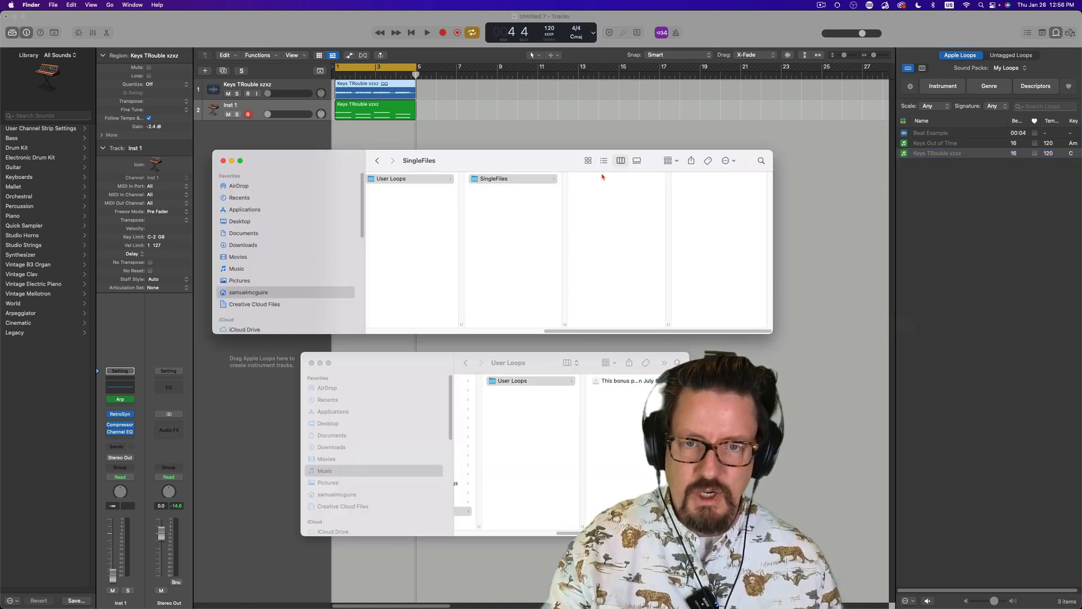